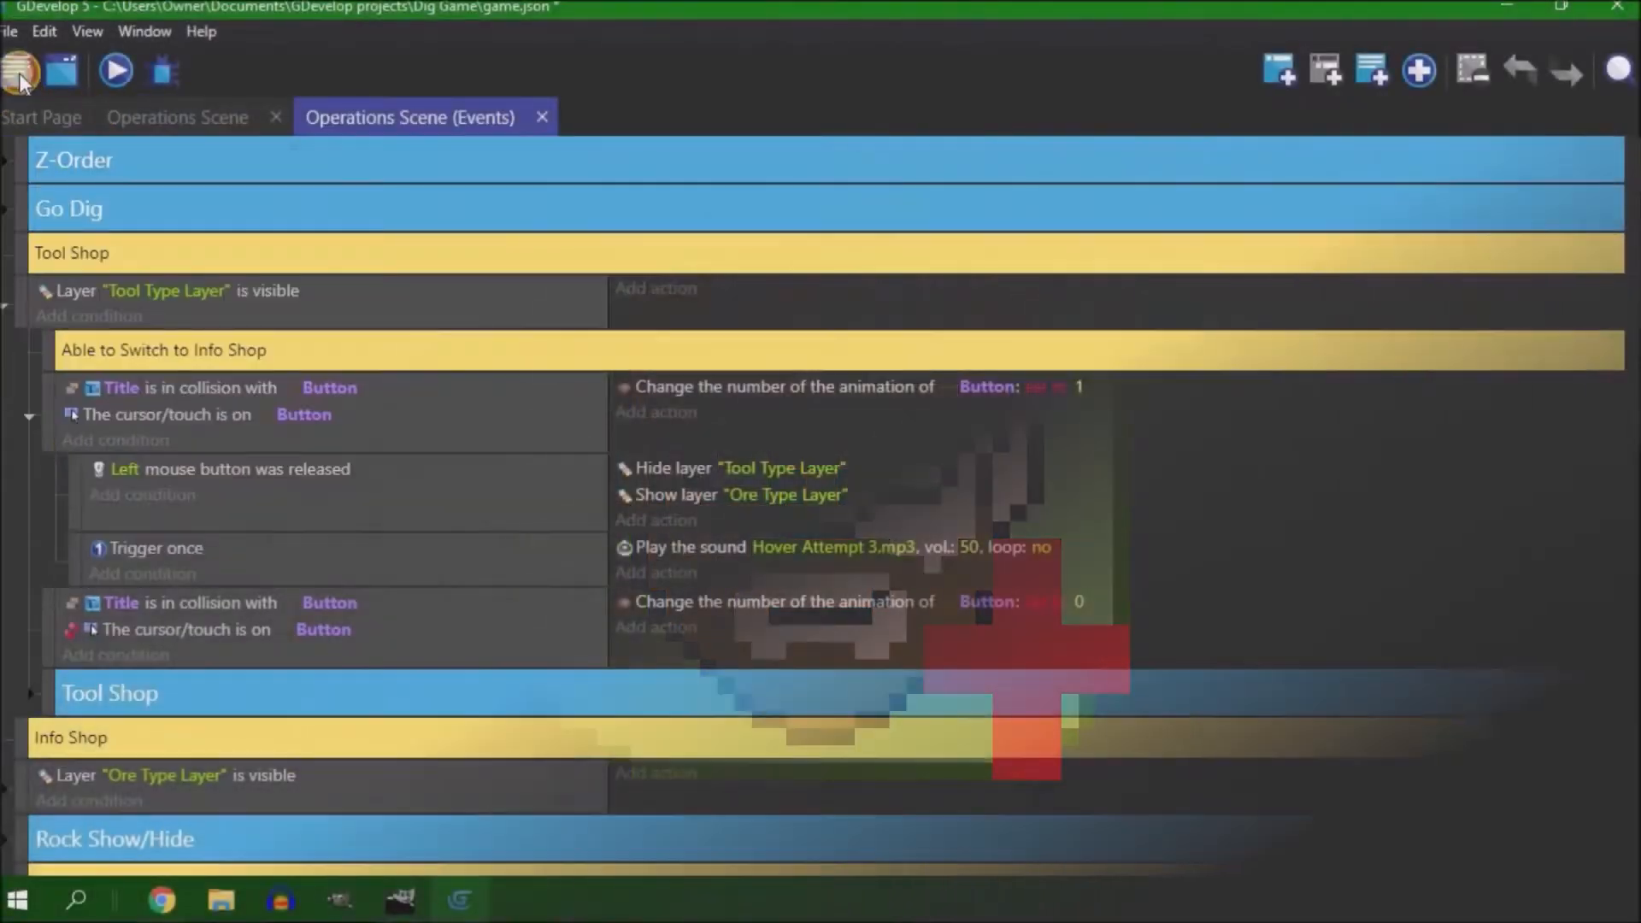
Review the Game Scene layout and its mobile-button events, then launch a preview of Asteroid Dig
click(620, 116)
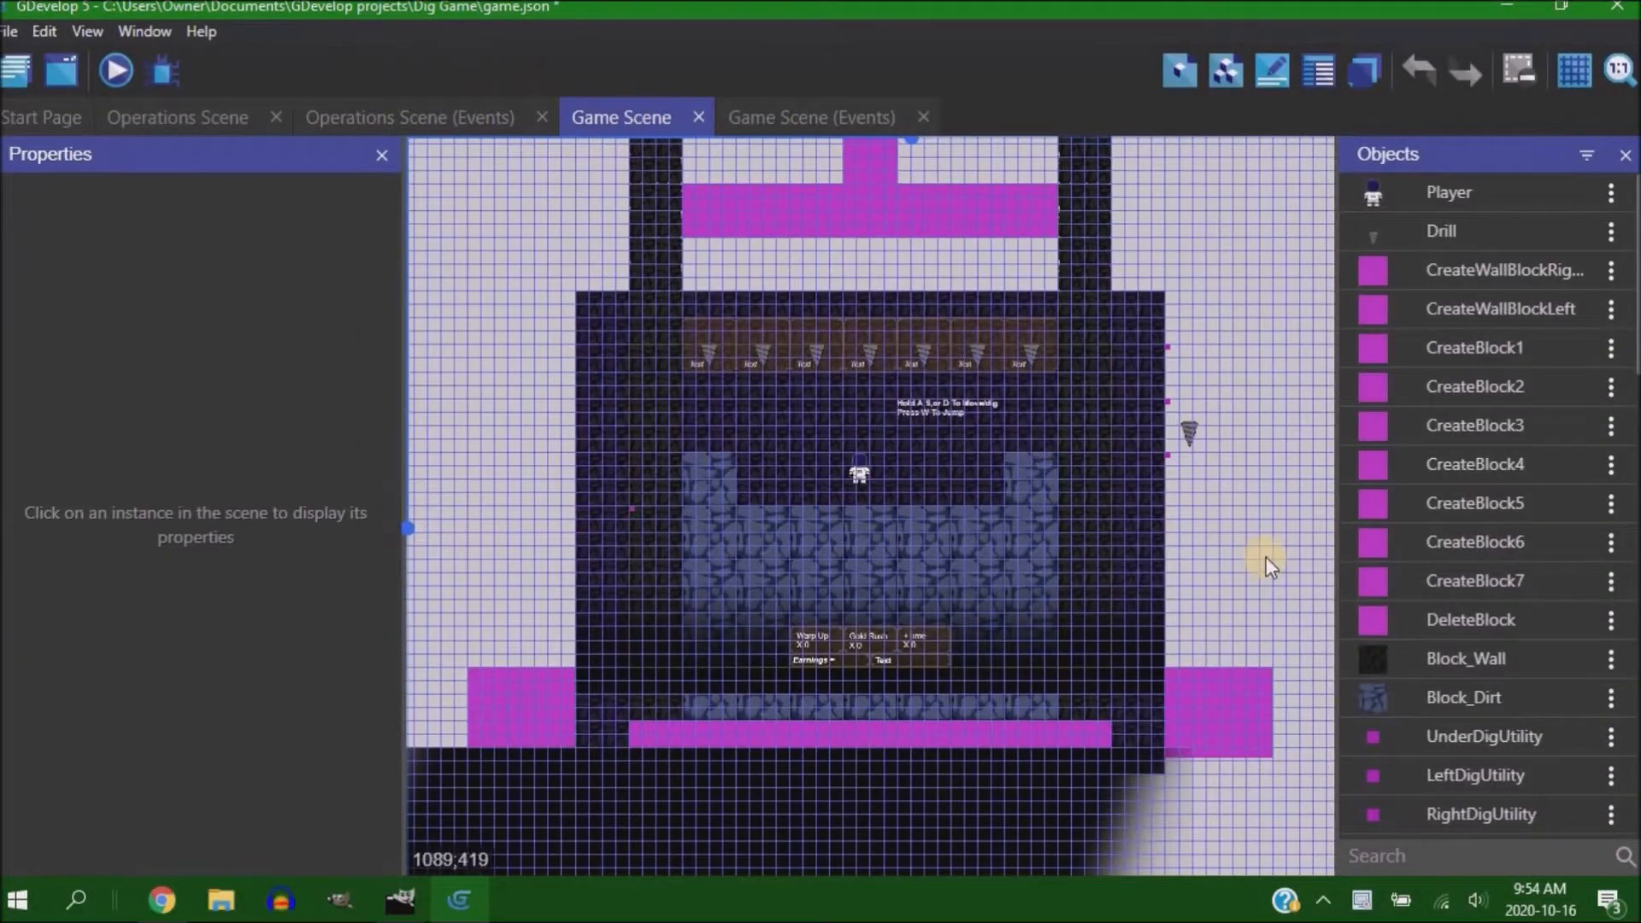
click(811, 117)
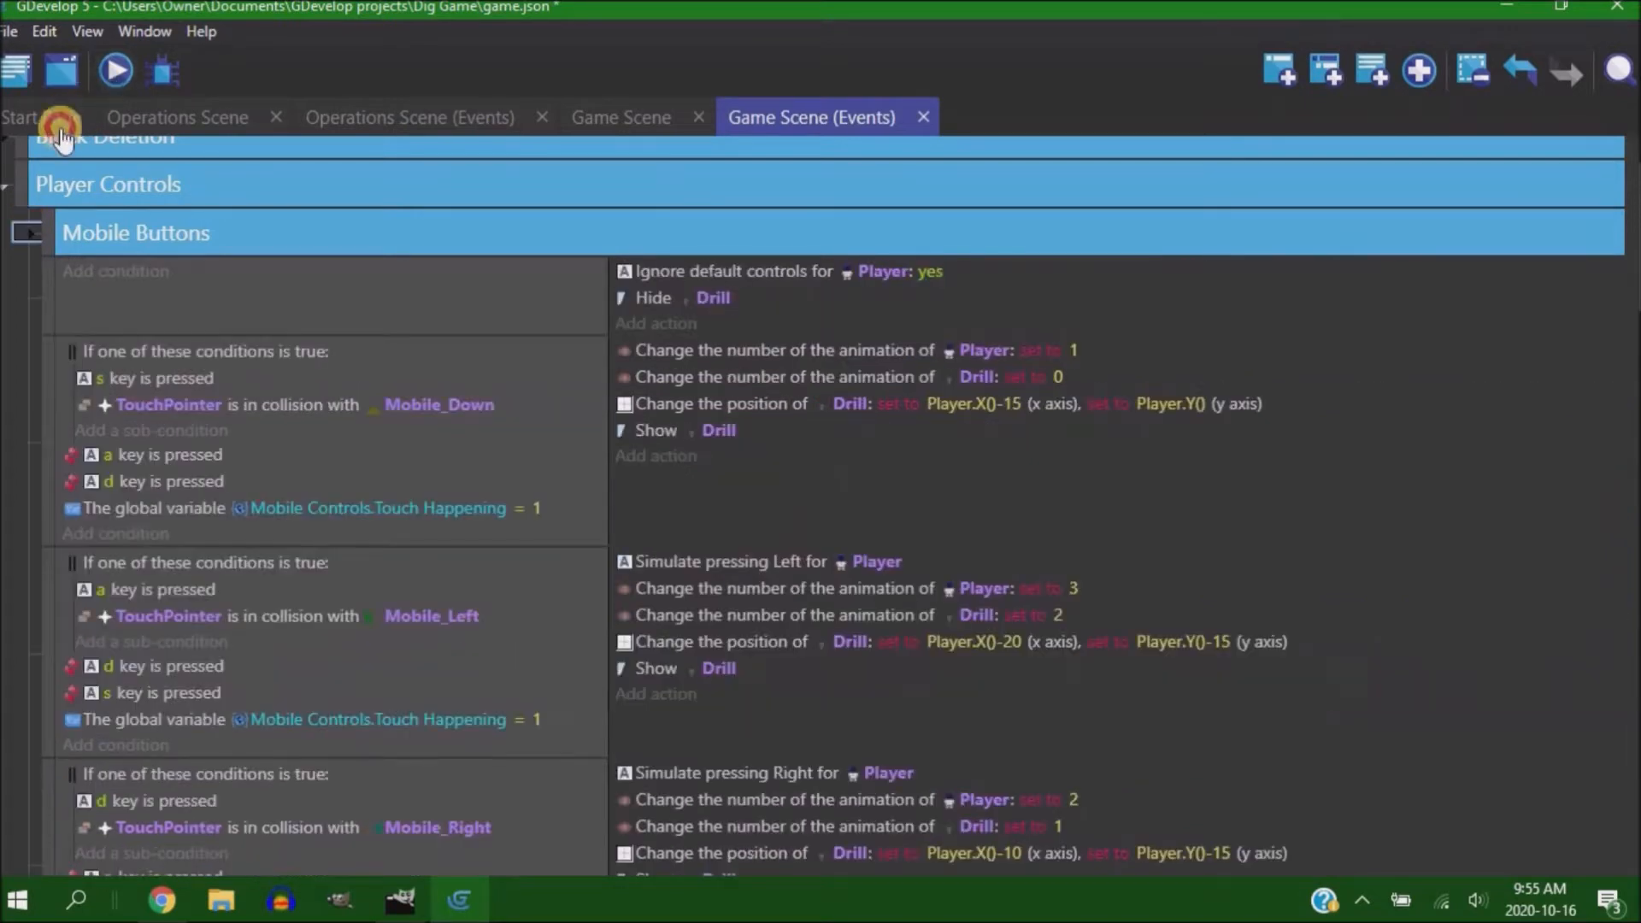
scroll(down, 3)
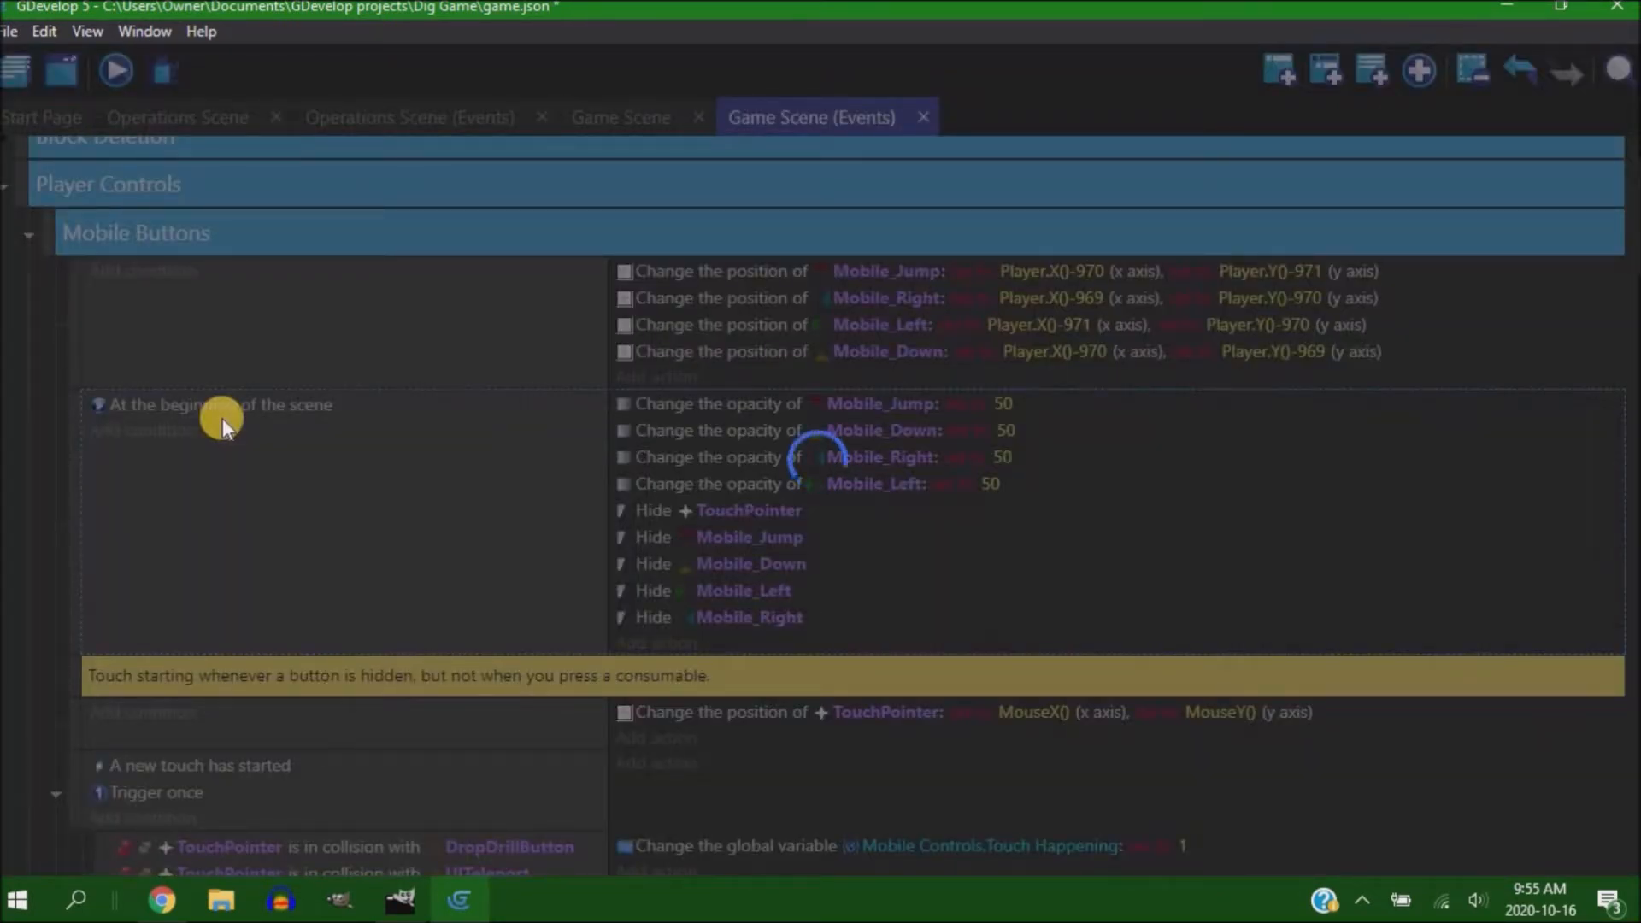
click(115, 70)
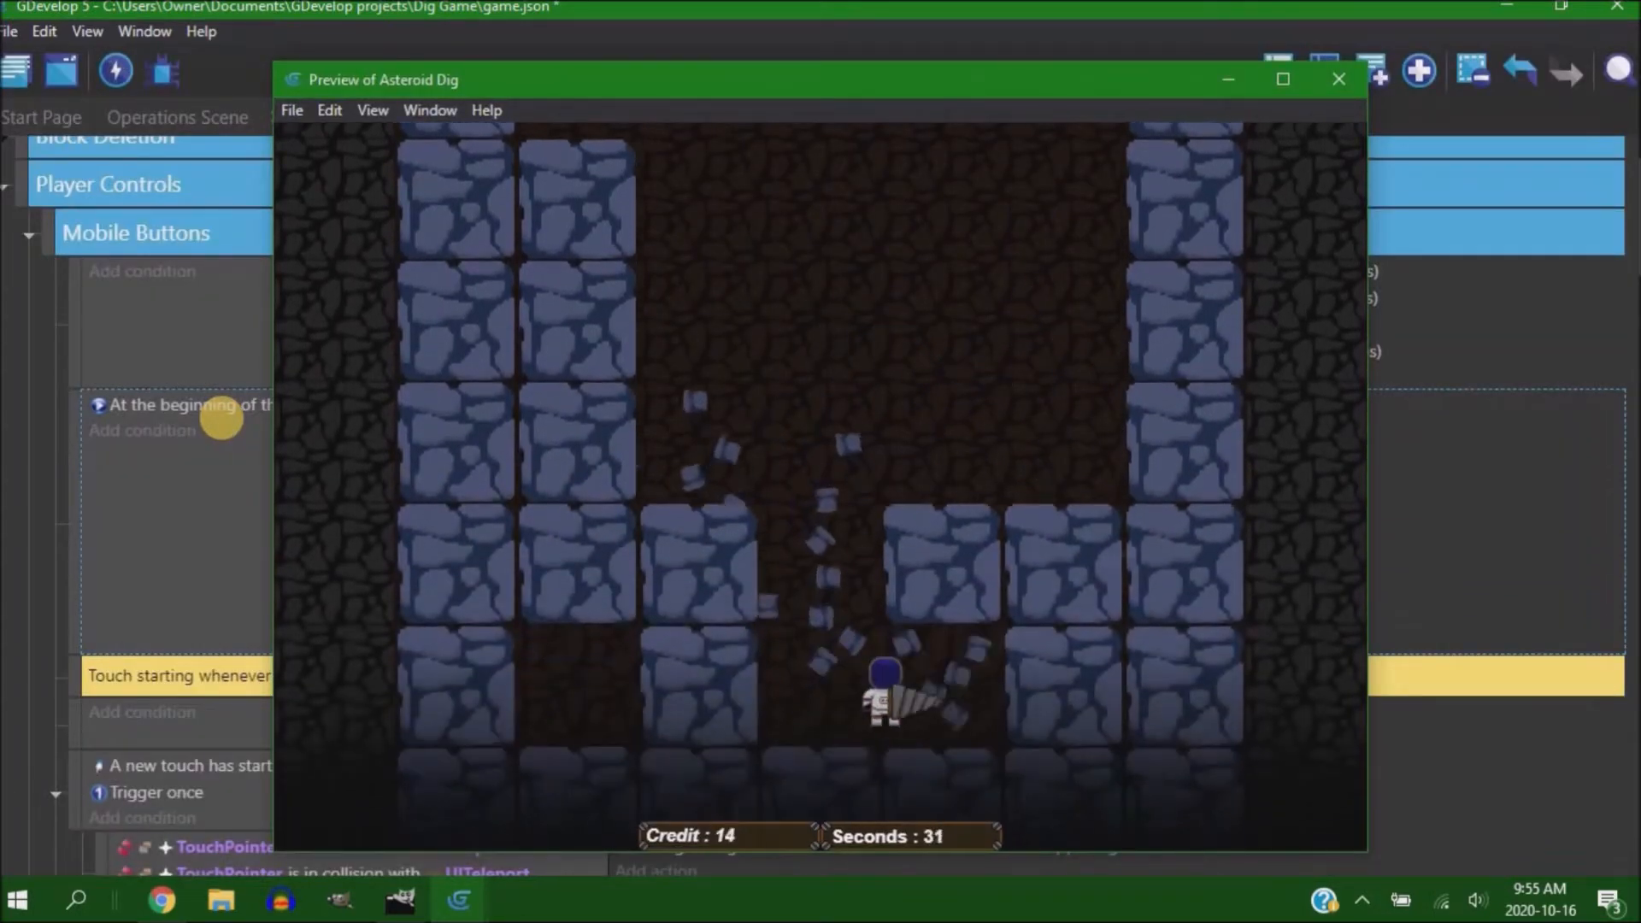
click(1337, 79)
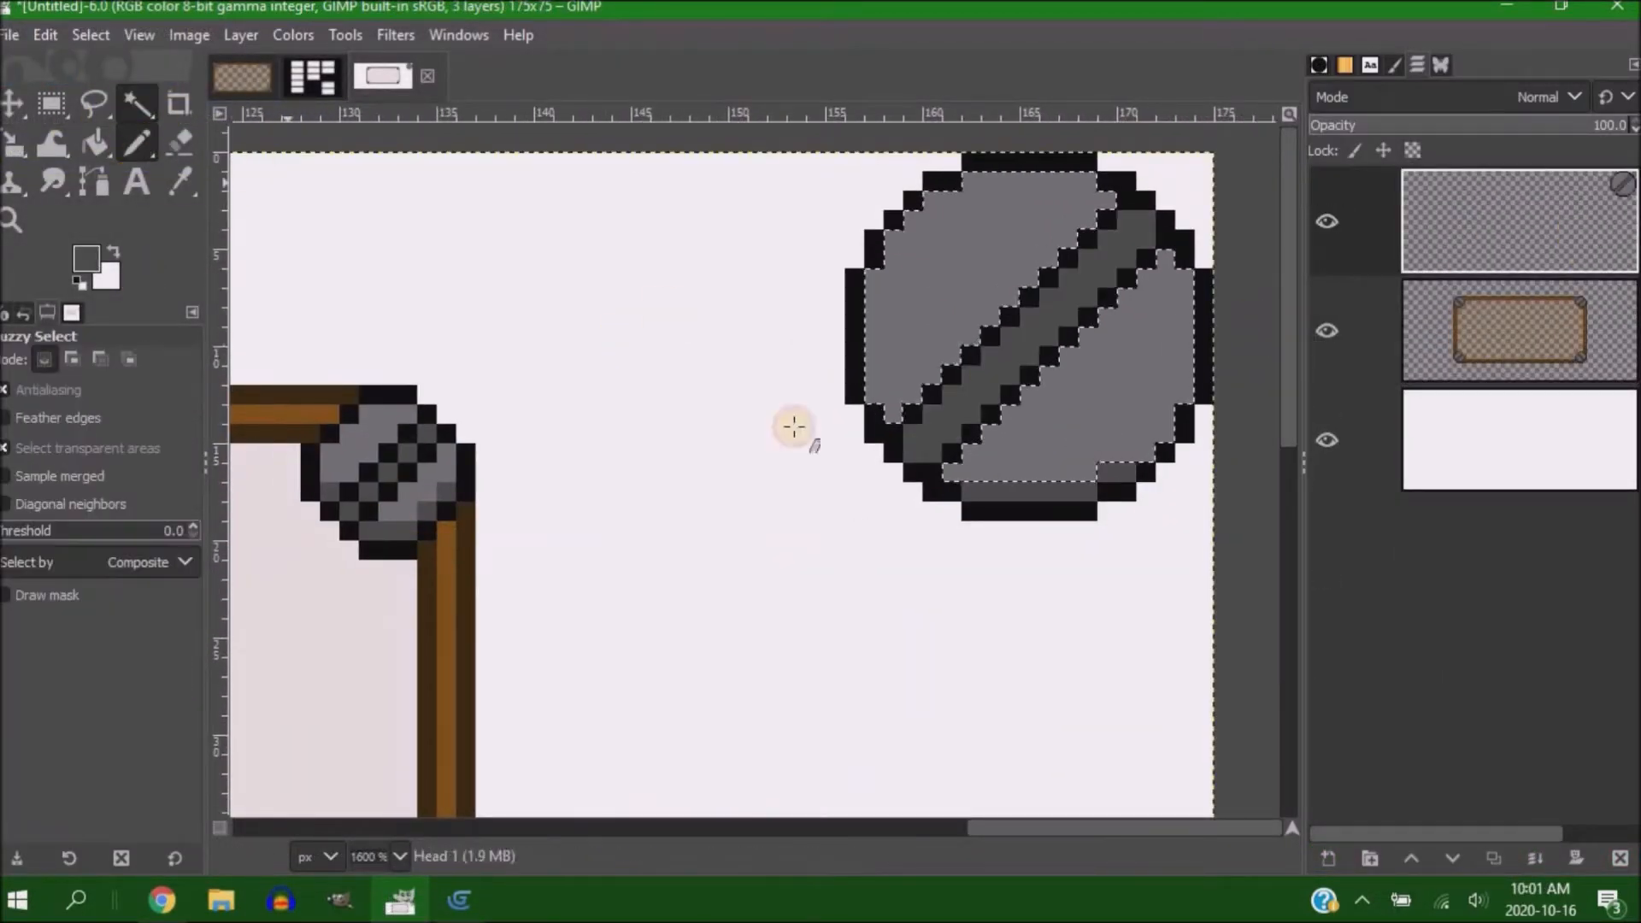
Choose a foreground colour, pencil the gear icon outline, and grow the selection around it
click(86, 257)
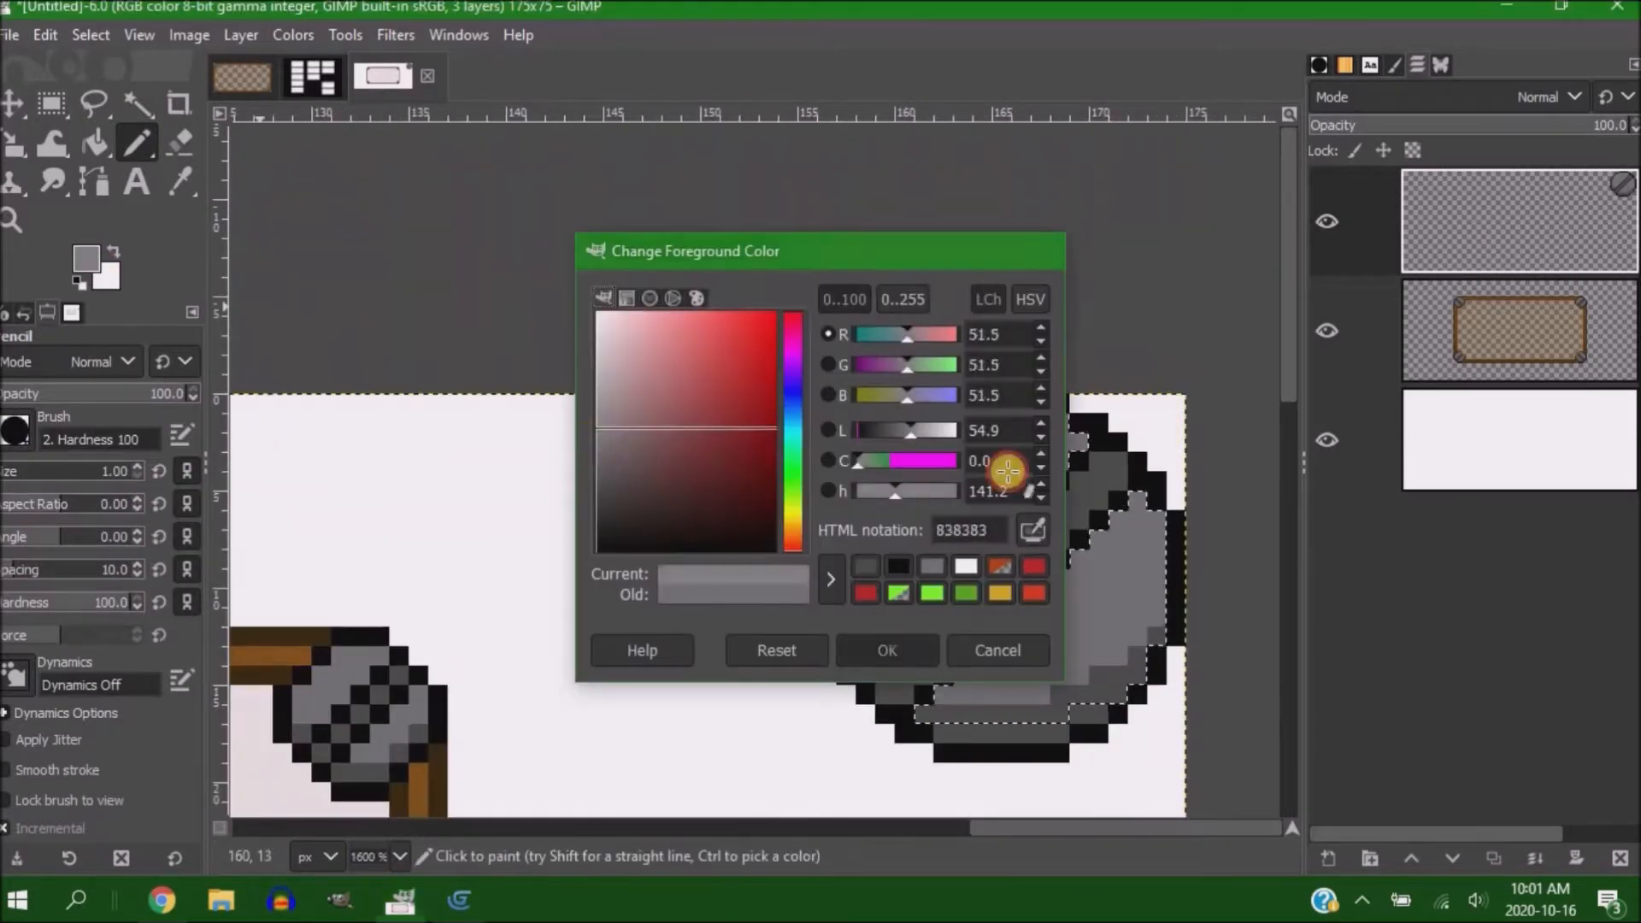
click(885, 649)
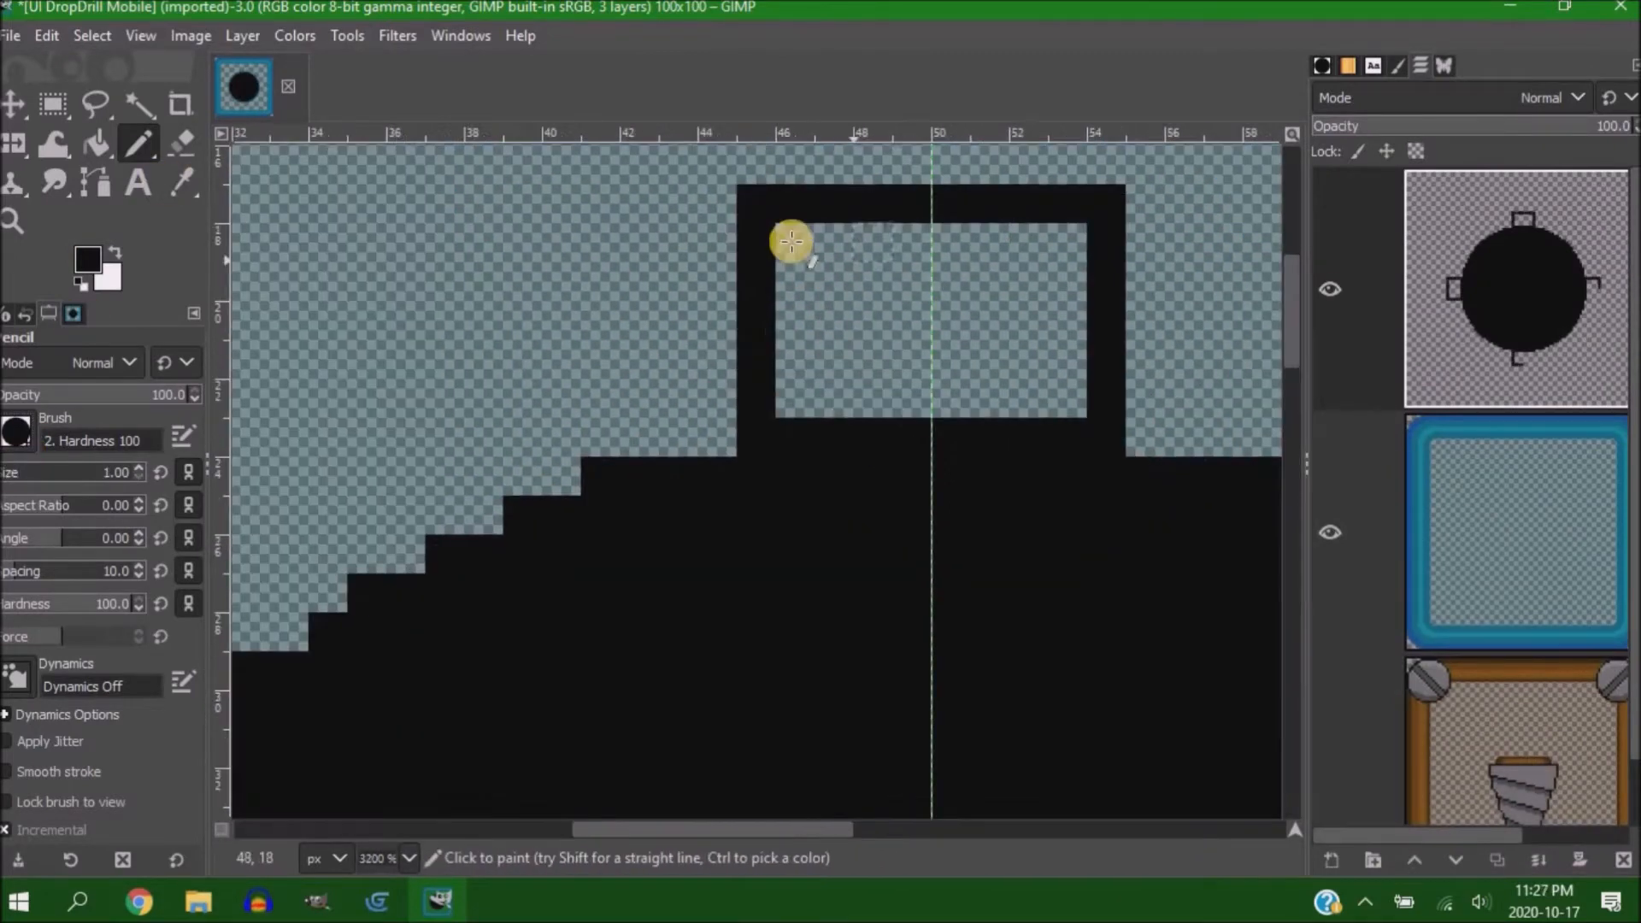
click(95, 144)
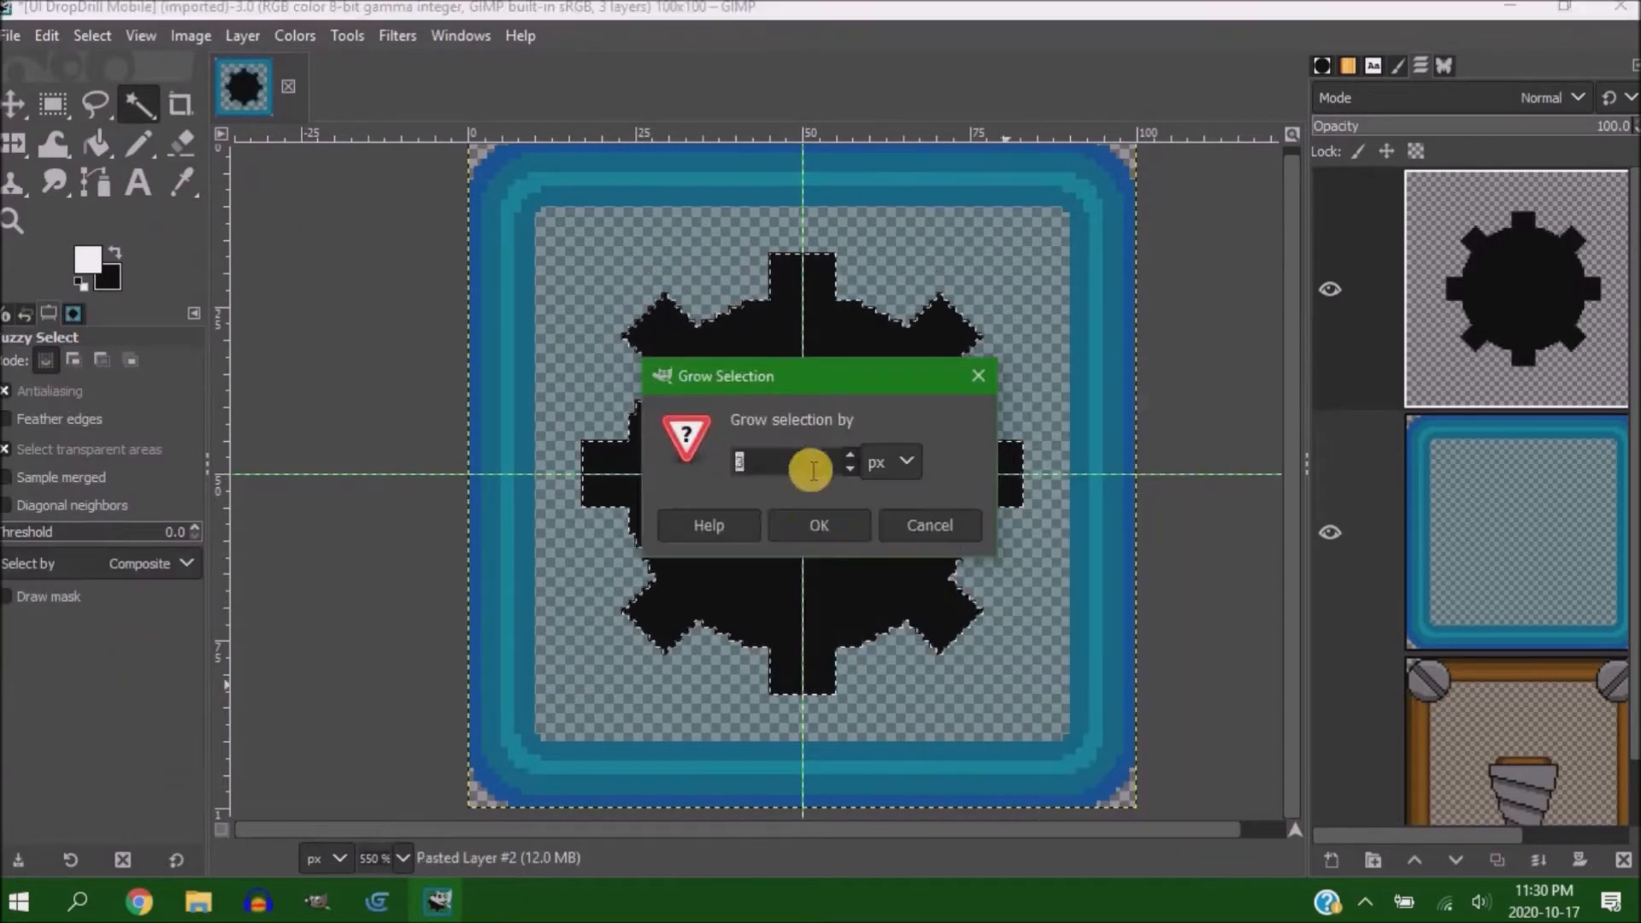
click(819, 524)
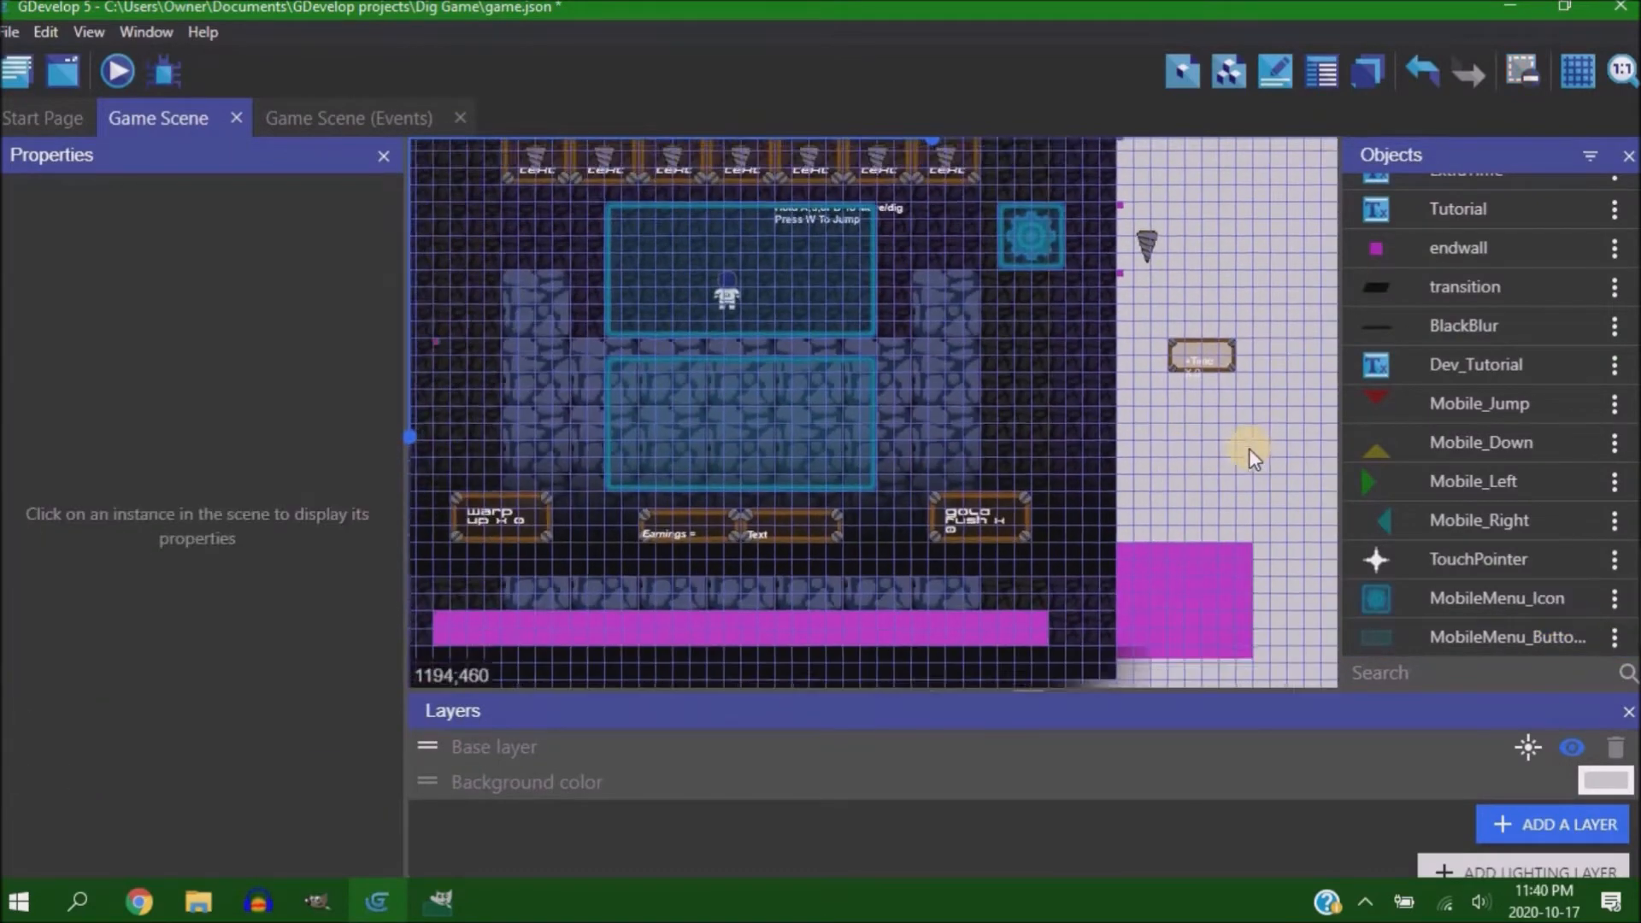
Create a text object named Menu_Continue reading Continue in SPACEMAN font
click(1479, 635)
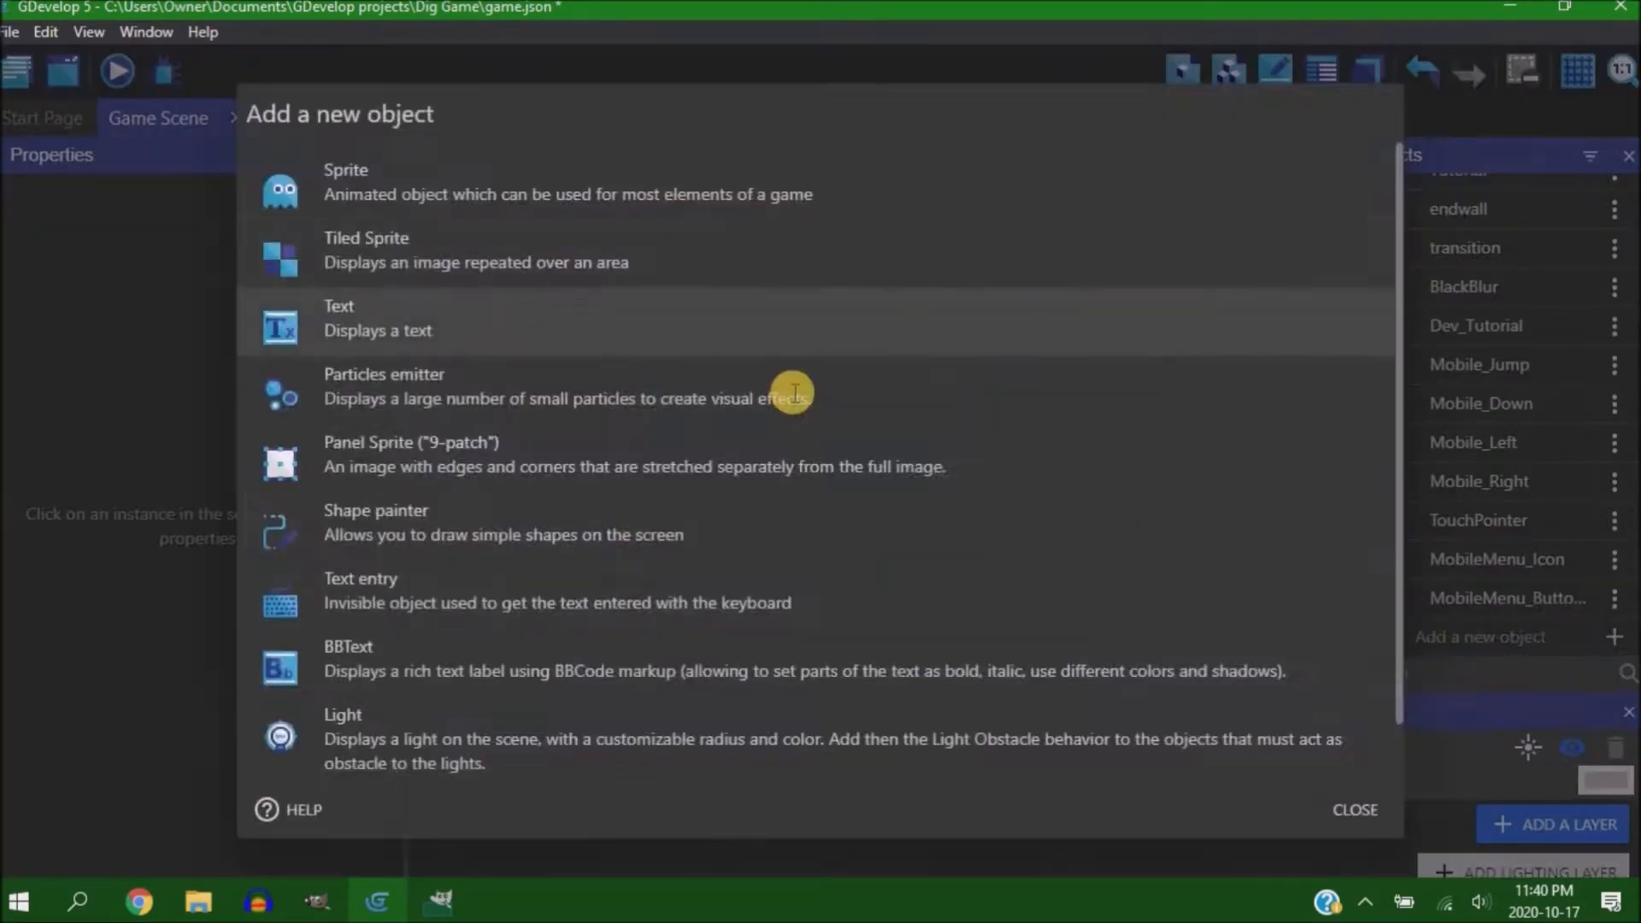
click(339, 317)
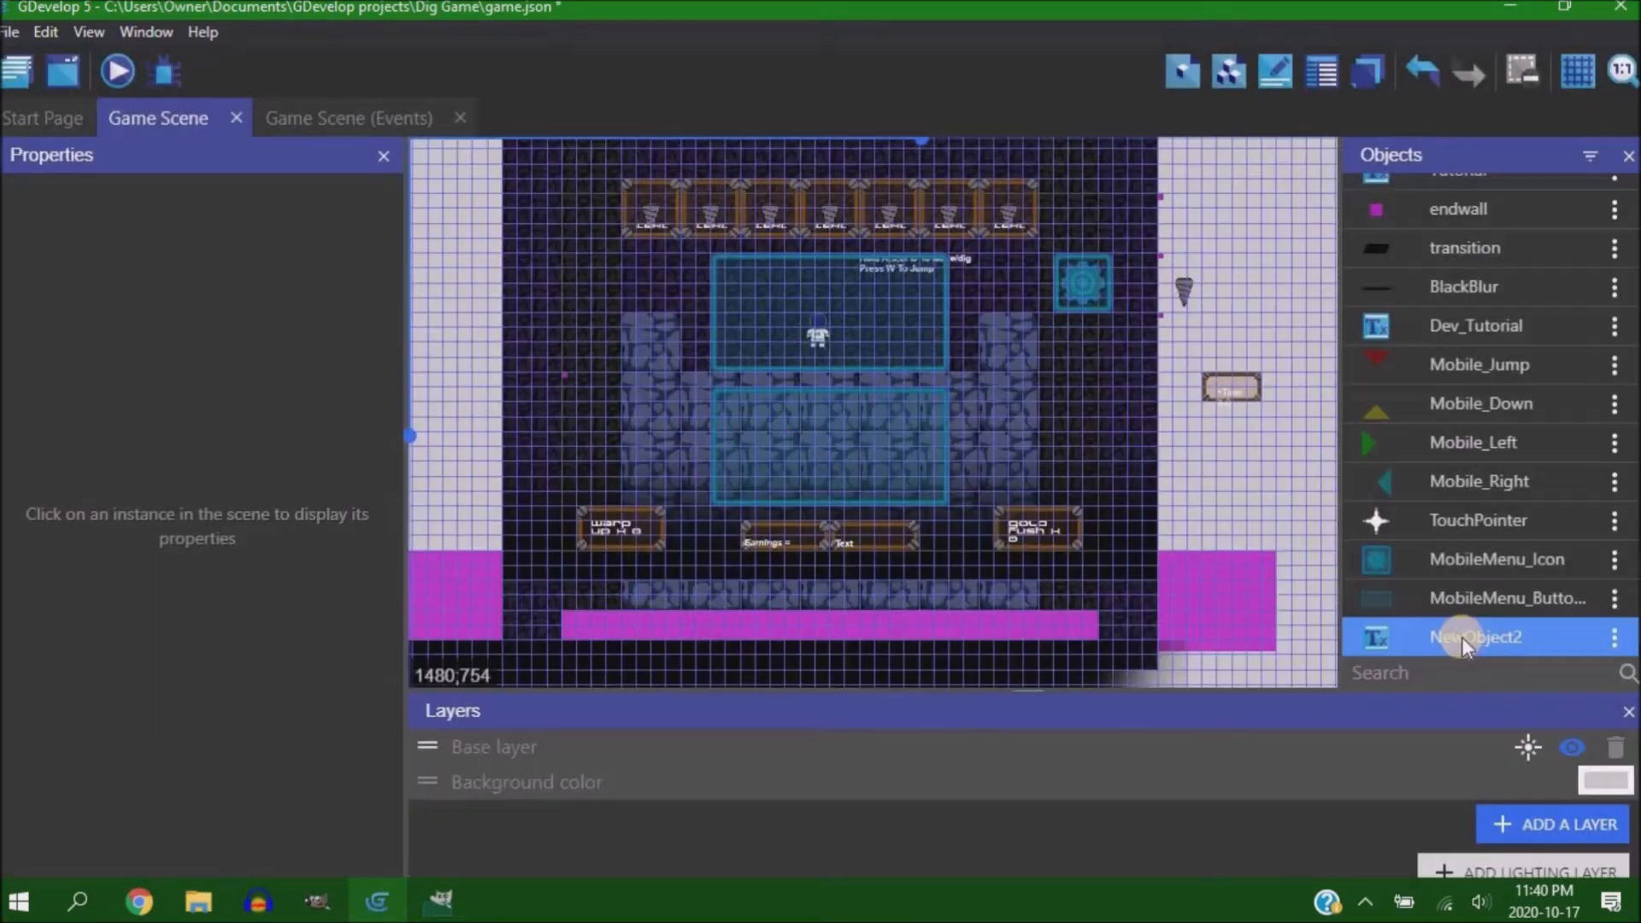
double_click(1475, 636)
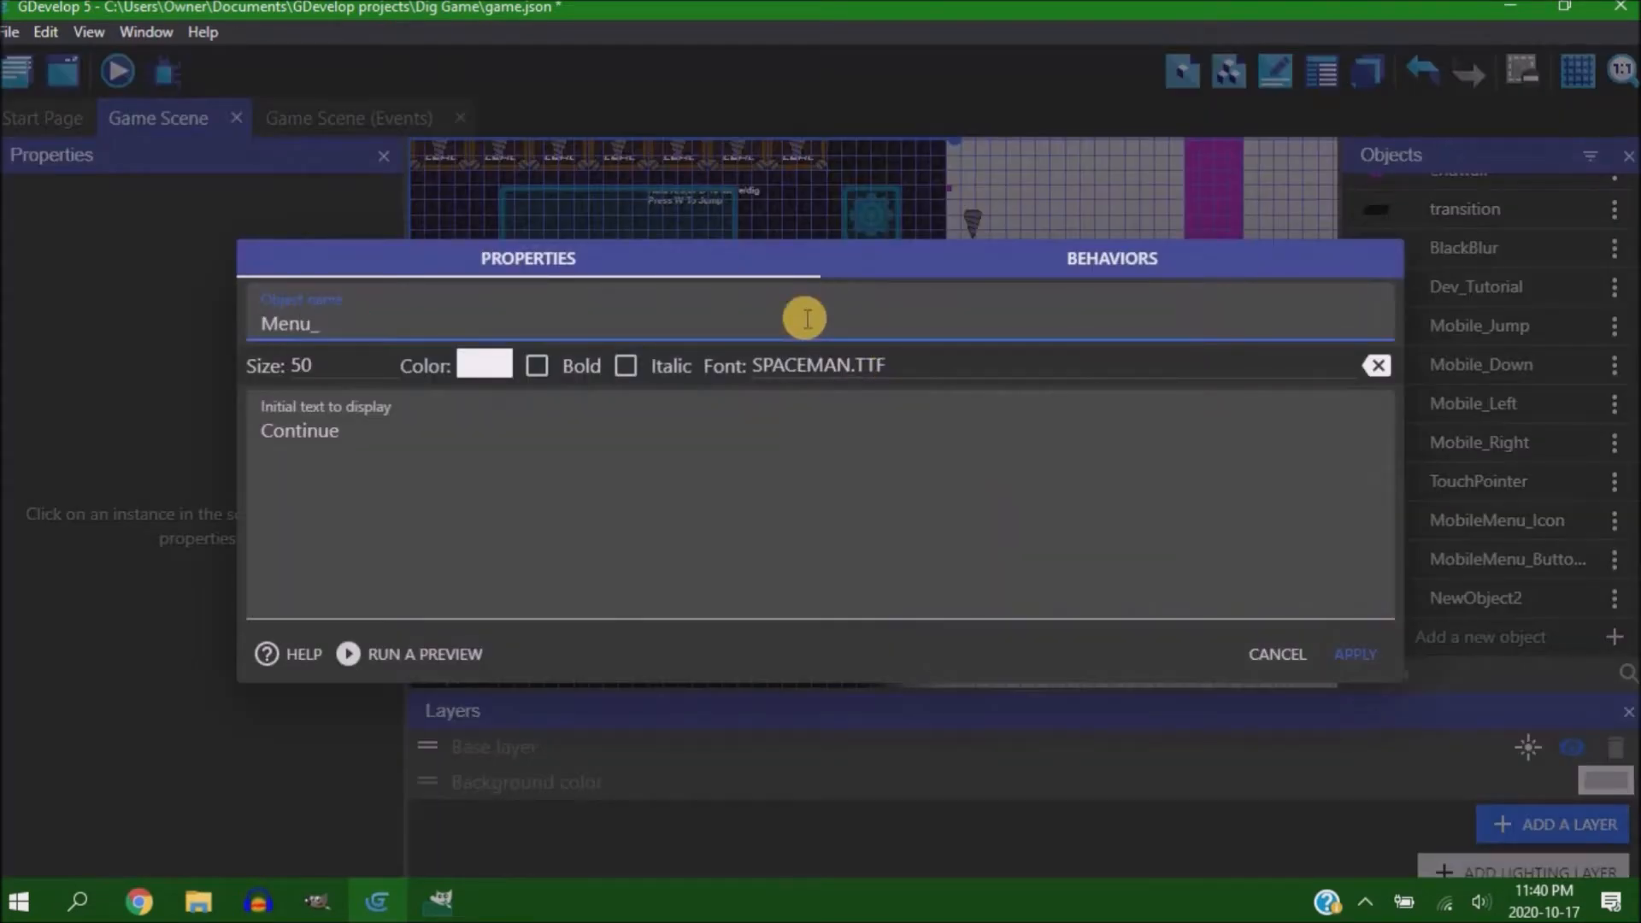
click(1353, 653)
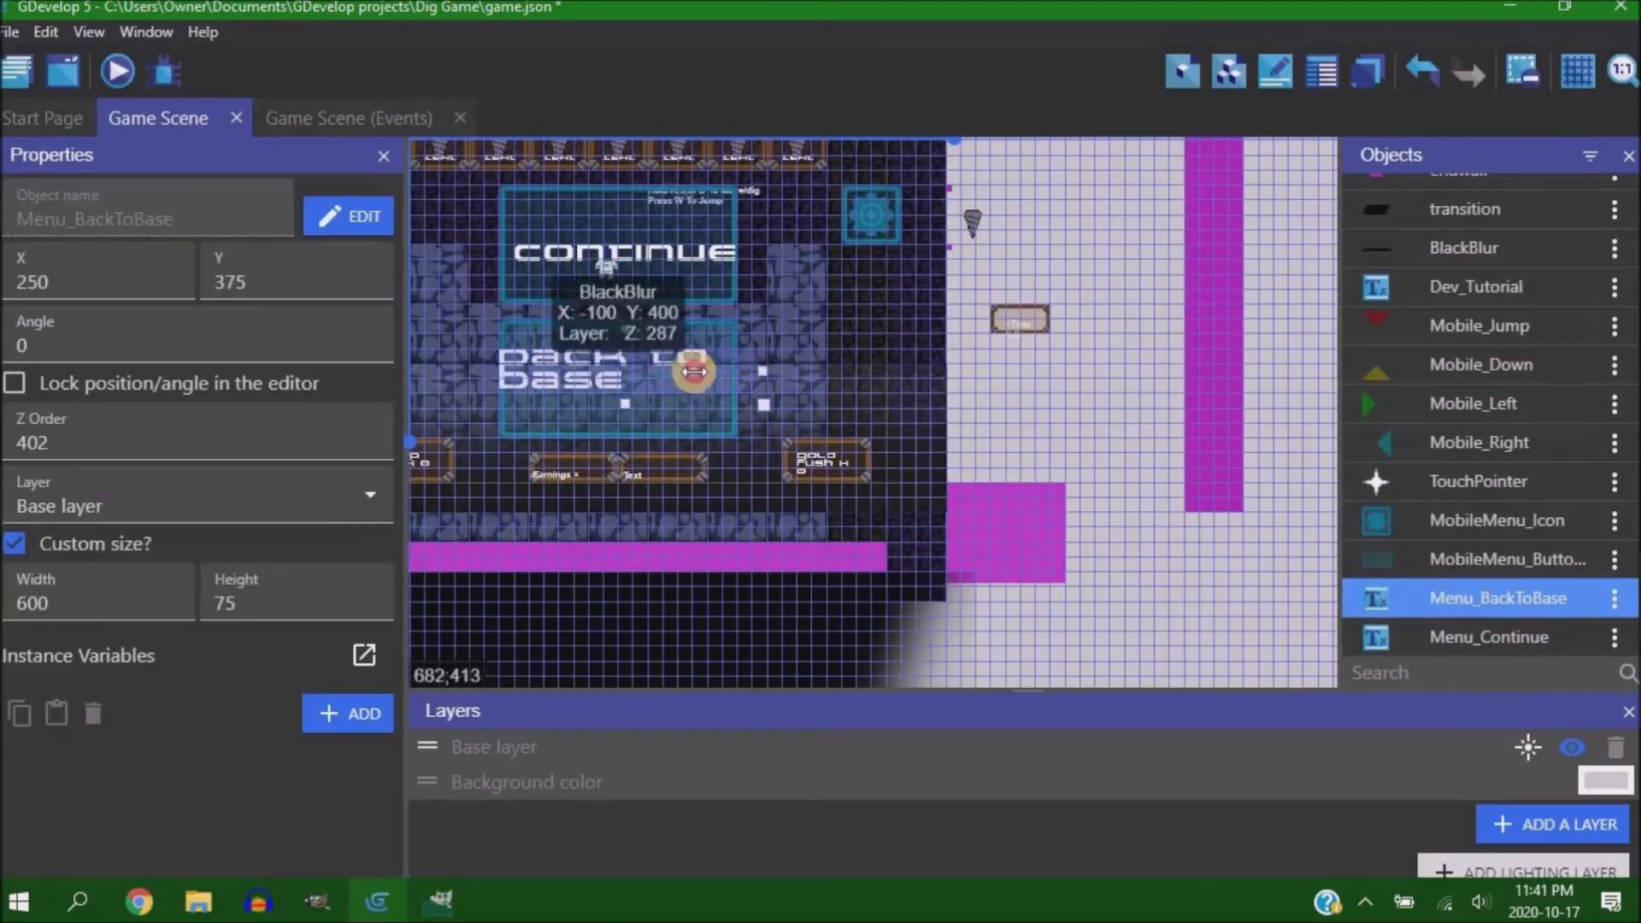
Duplicate it as Menu_BackToBase, place both over the scene and set text size 46
right_click(1487, 636)
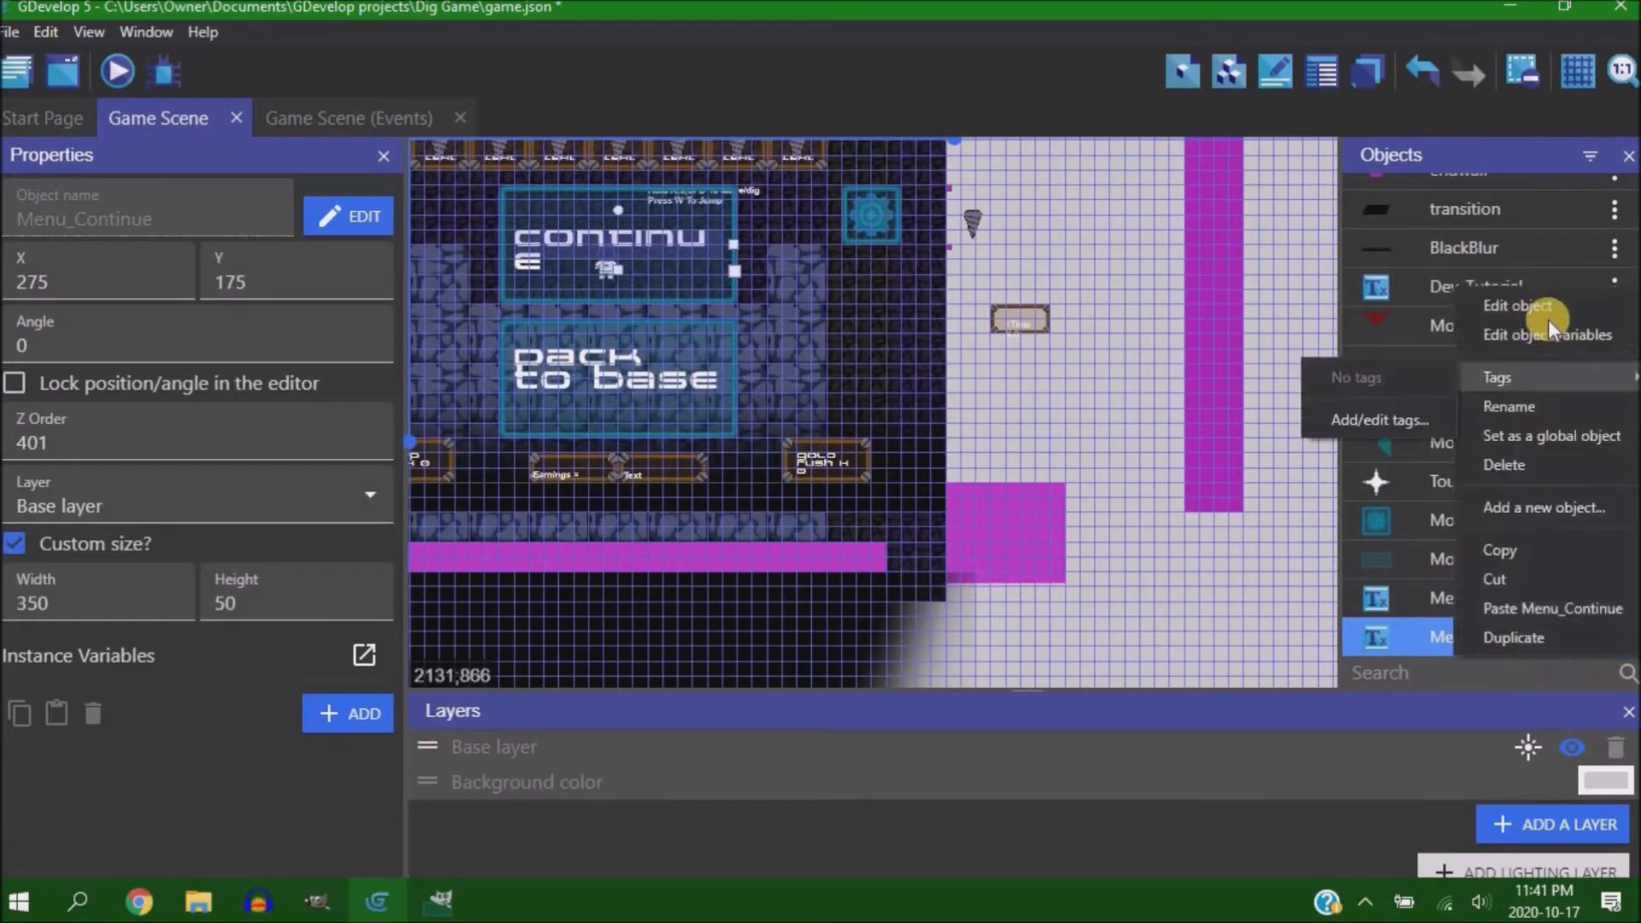
click(1519, 304)
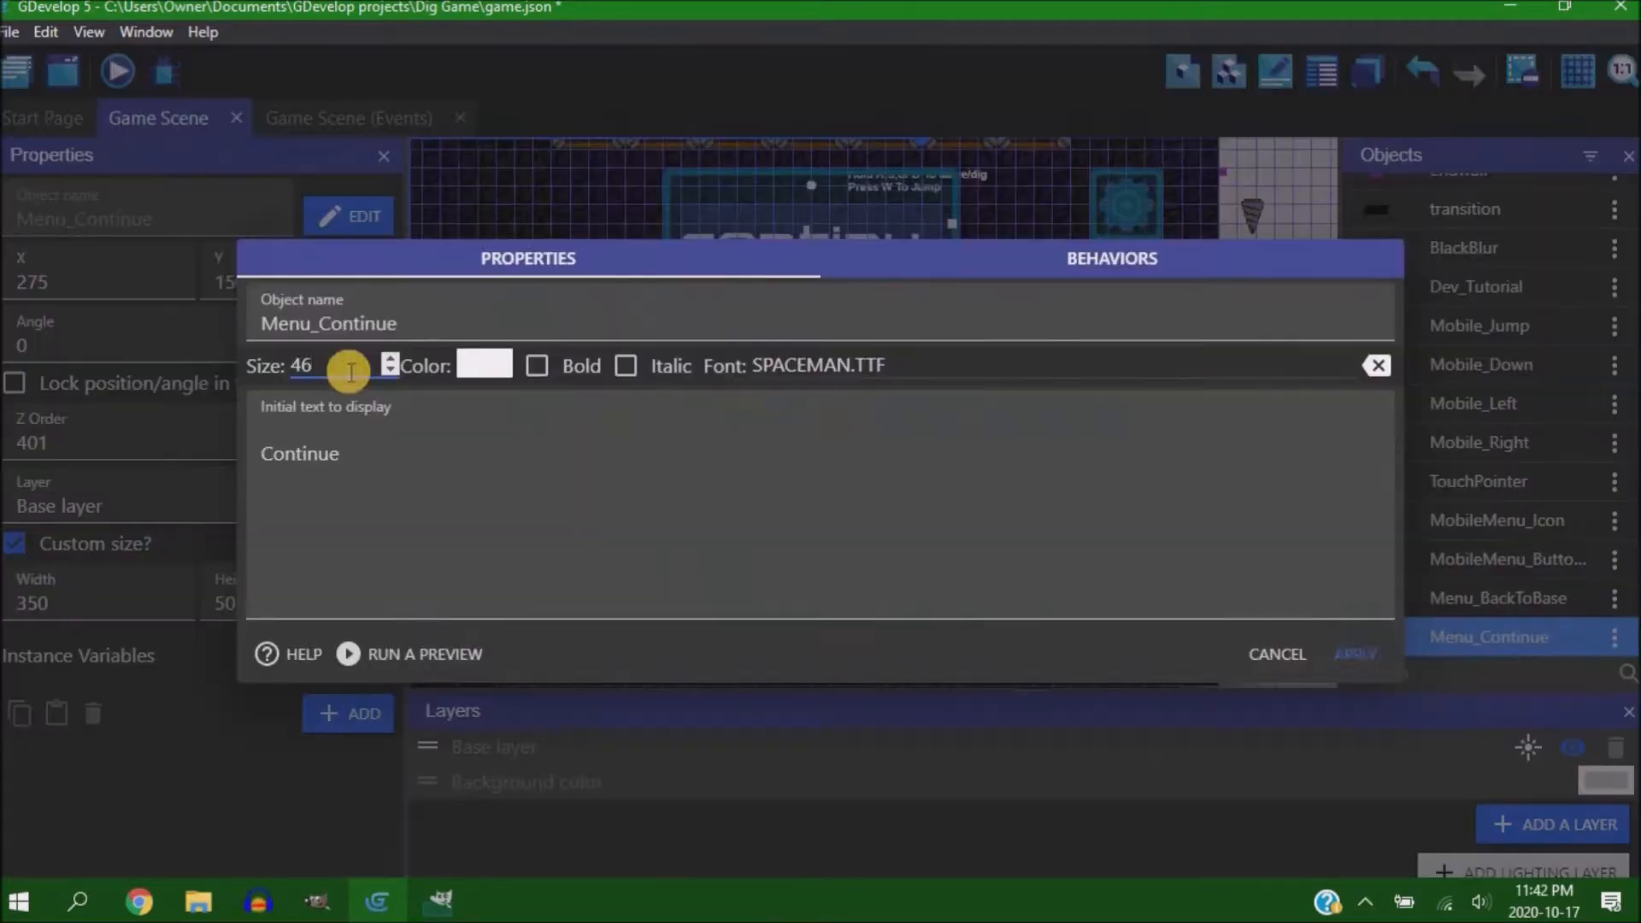
click(1276, 654)
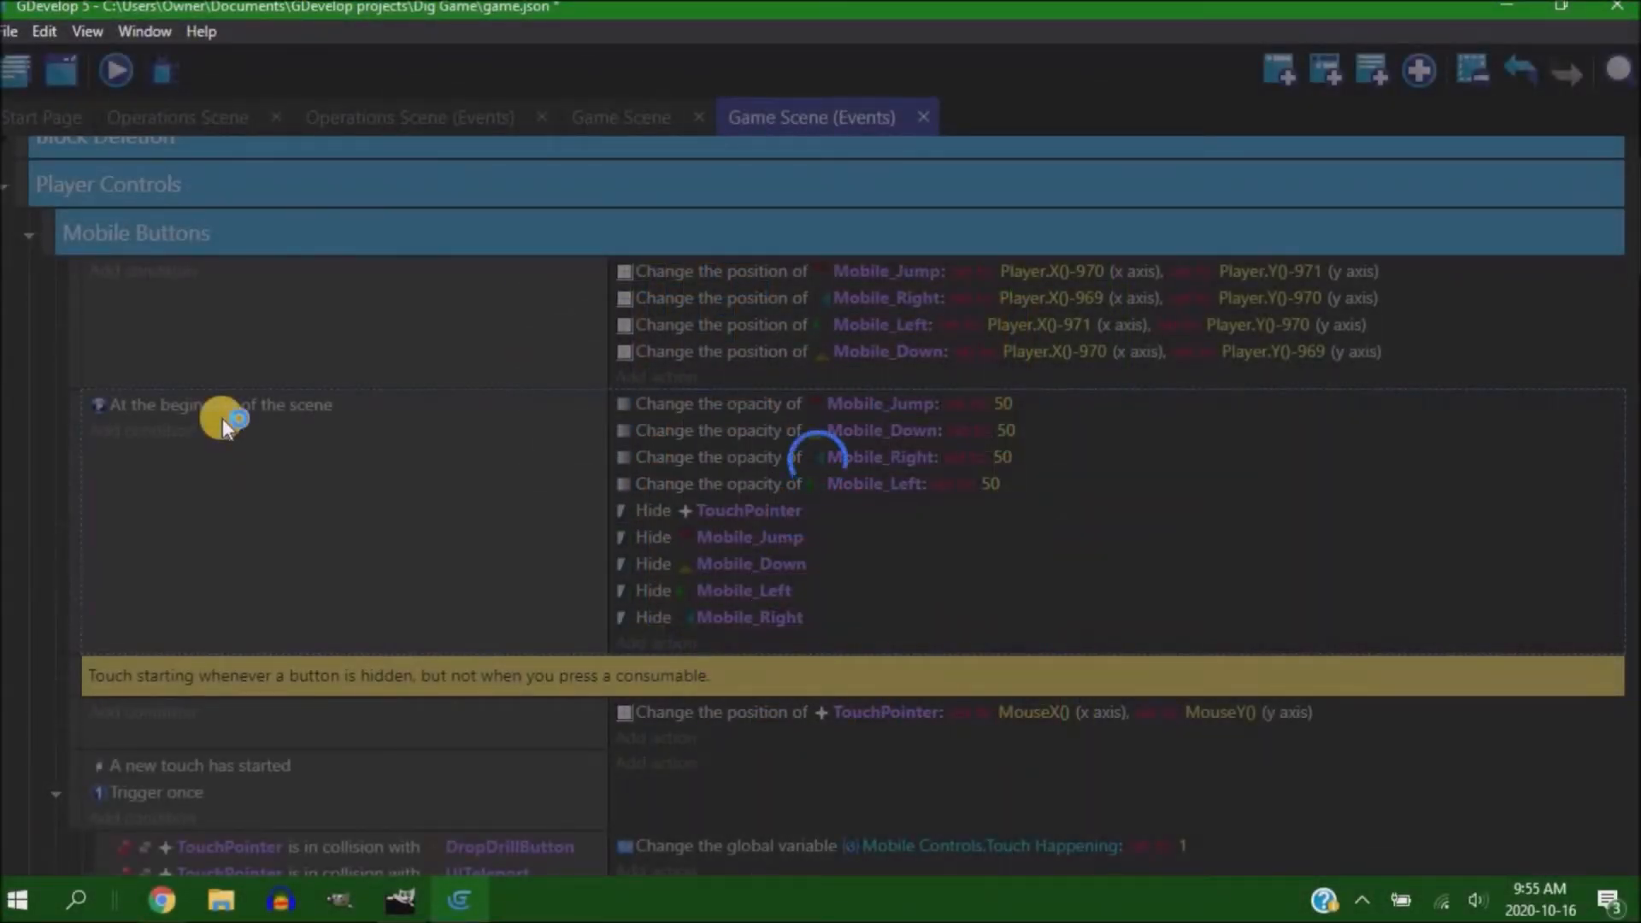
Run a preview, then switch to the Start Menu Scene for editing
click(115, 70)
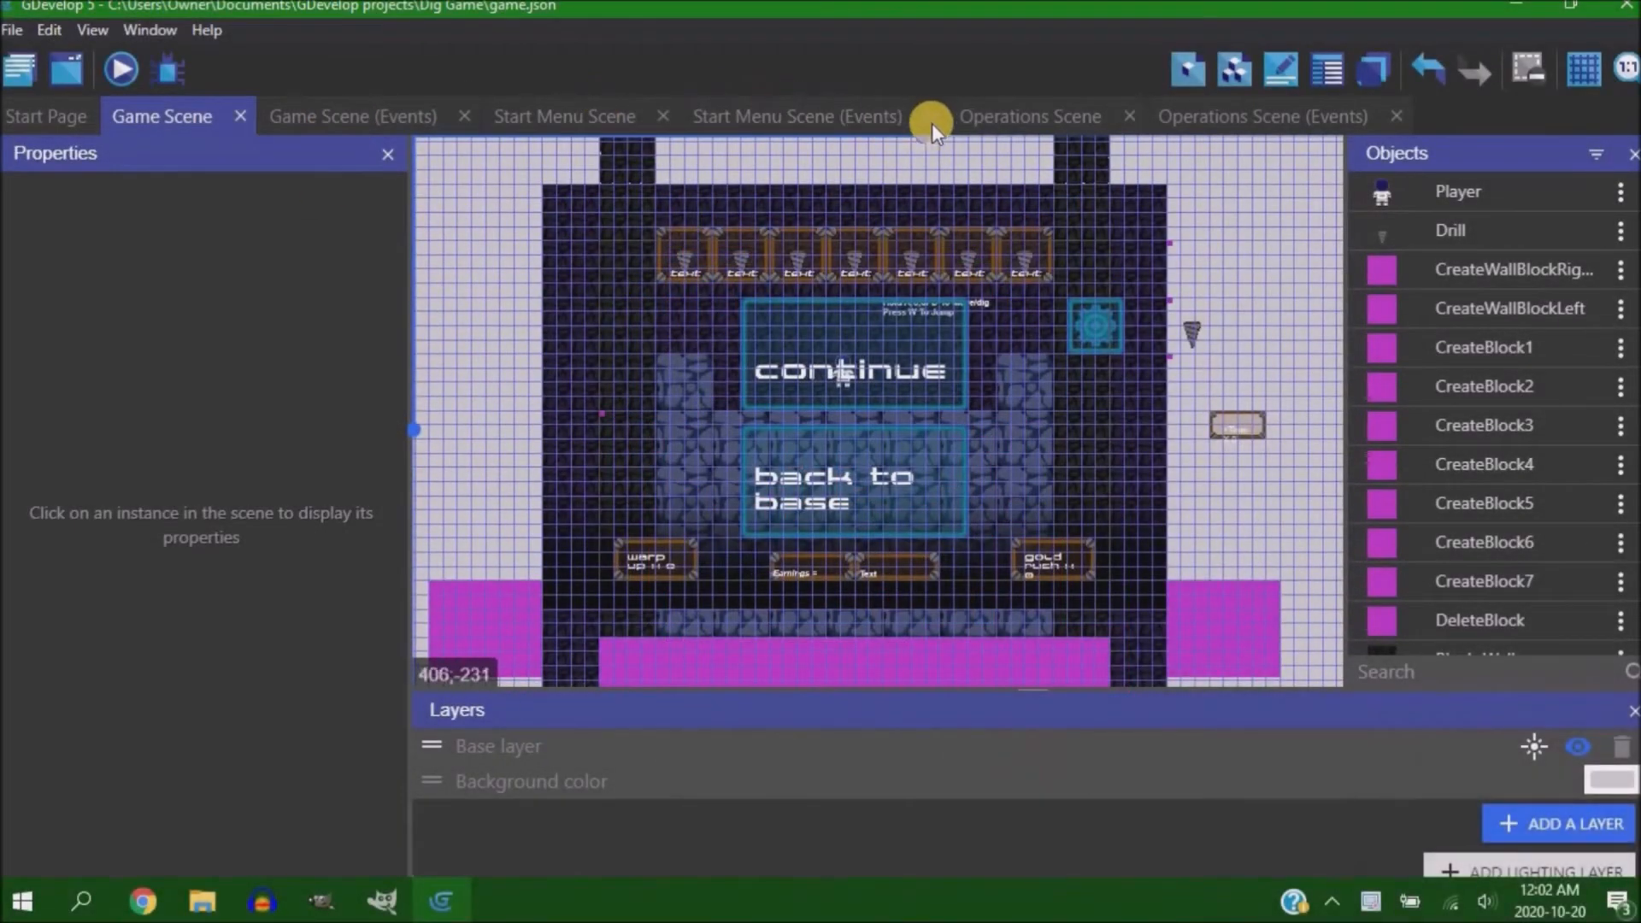
mouse_move(555, 141)
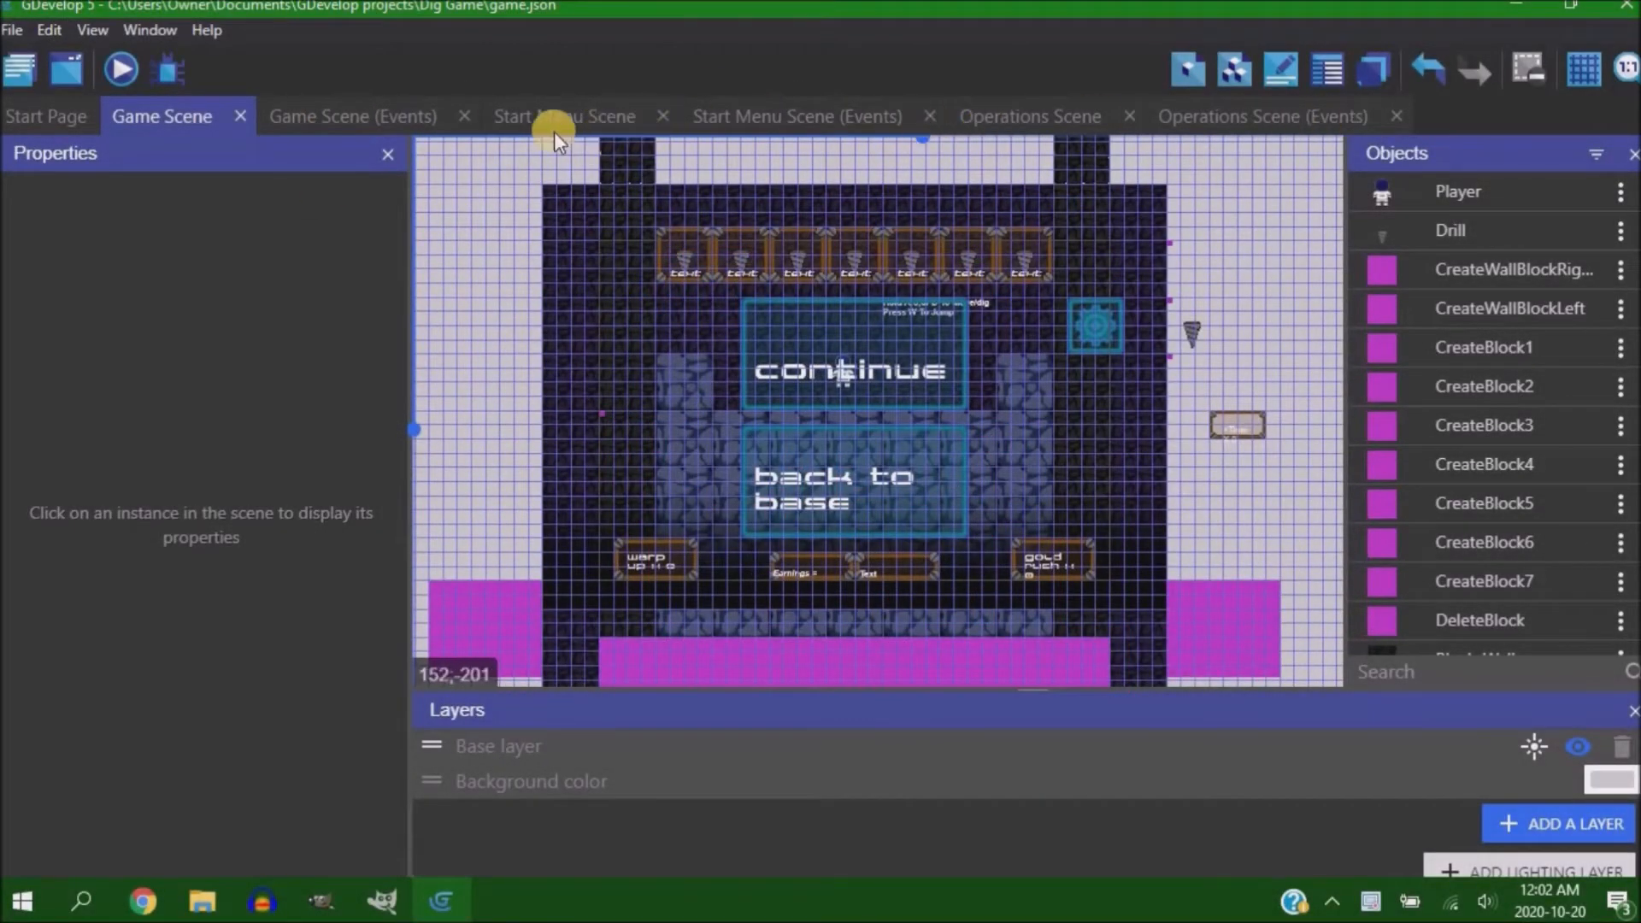
click(351, 116)
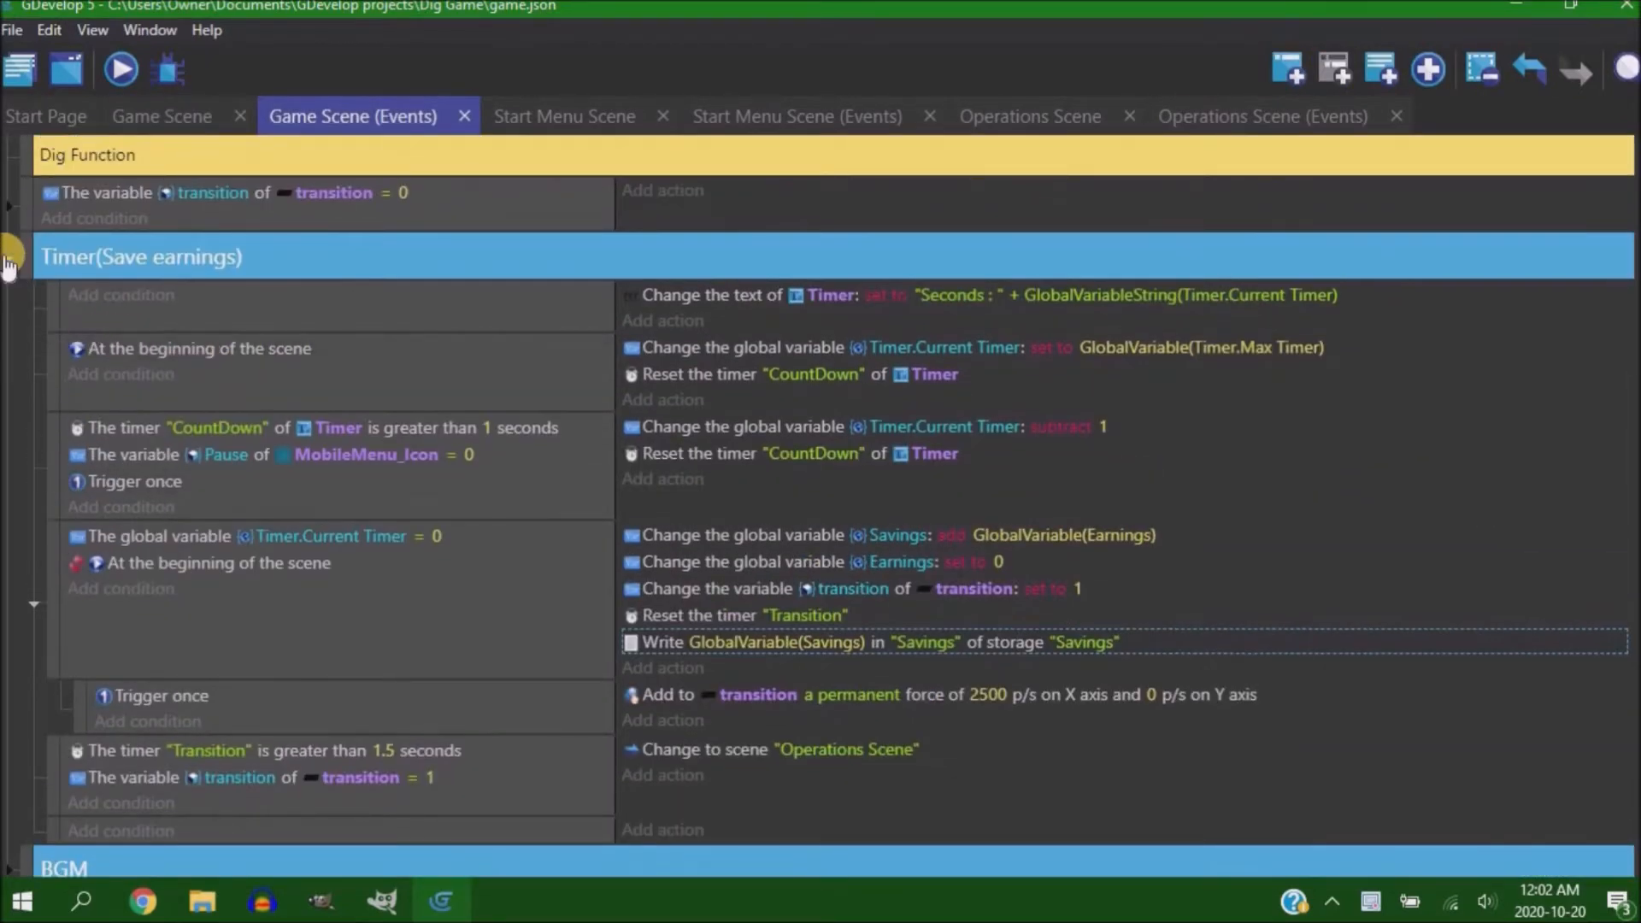
mouse_move(171, 204)
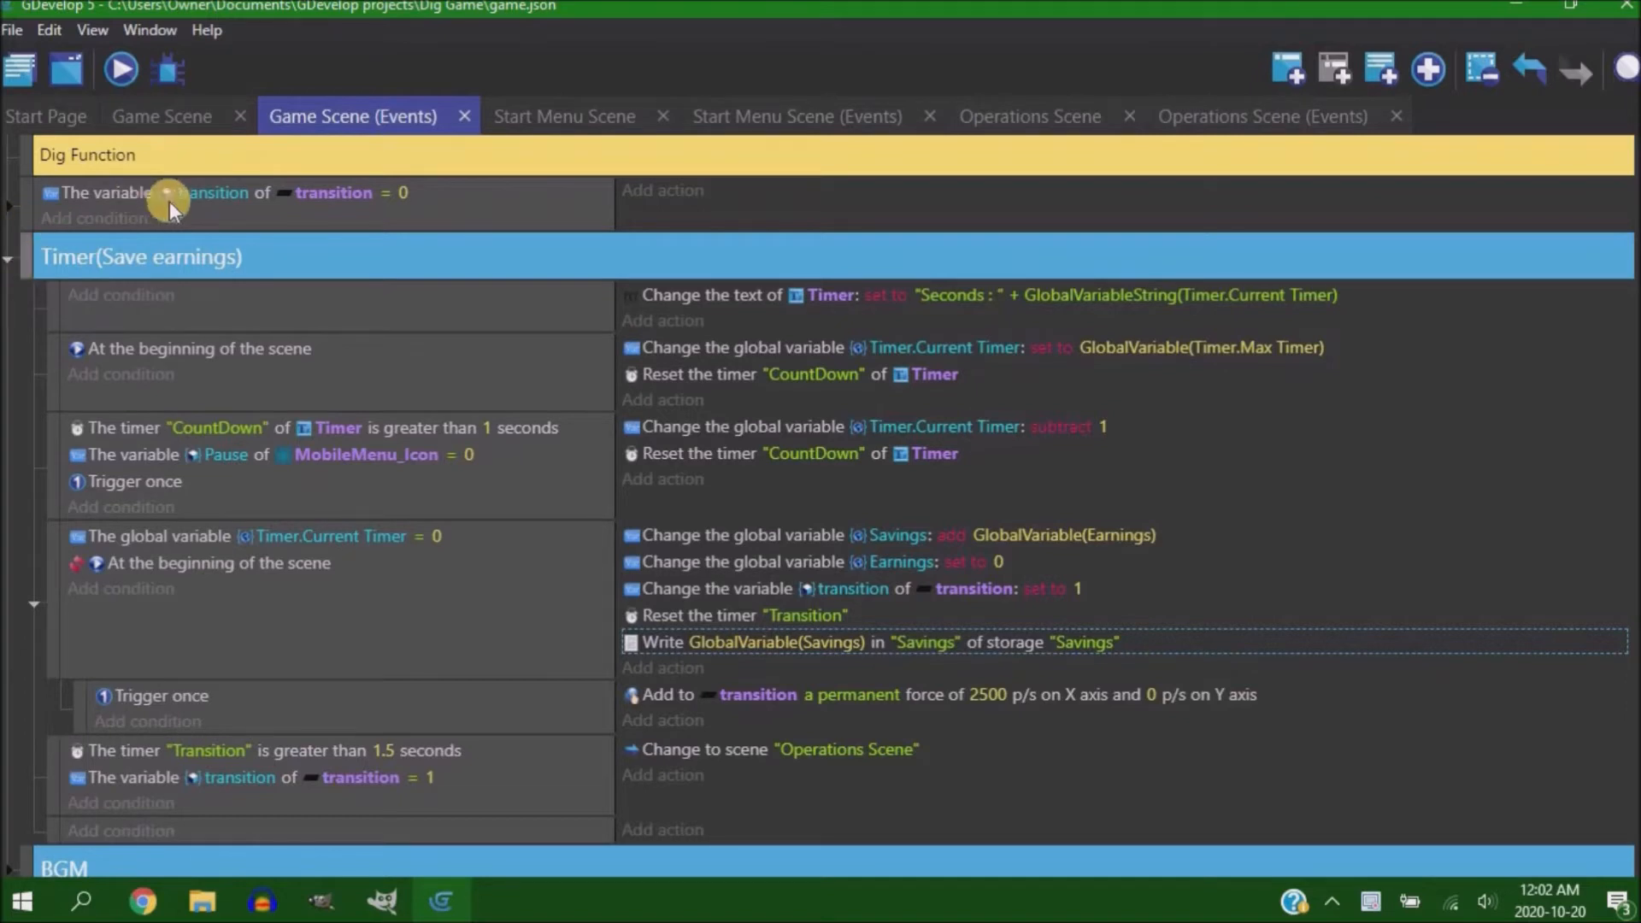
mouse_move(374, 639)
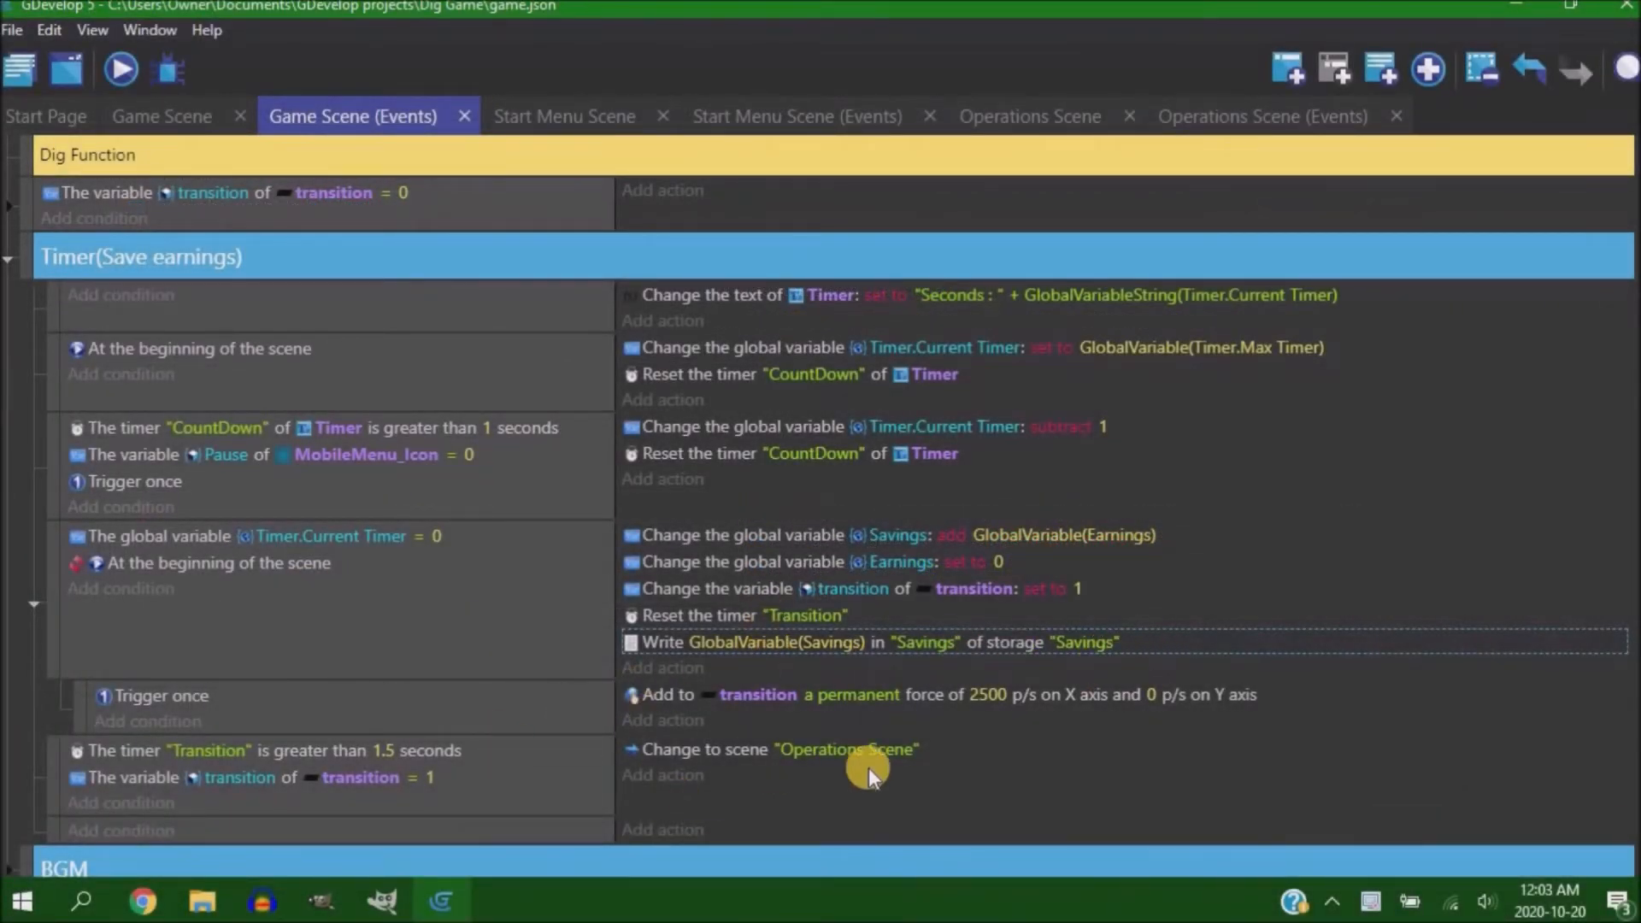
click(1262, 116)
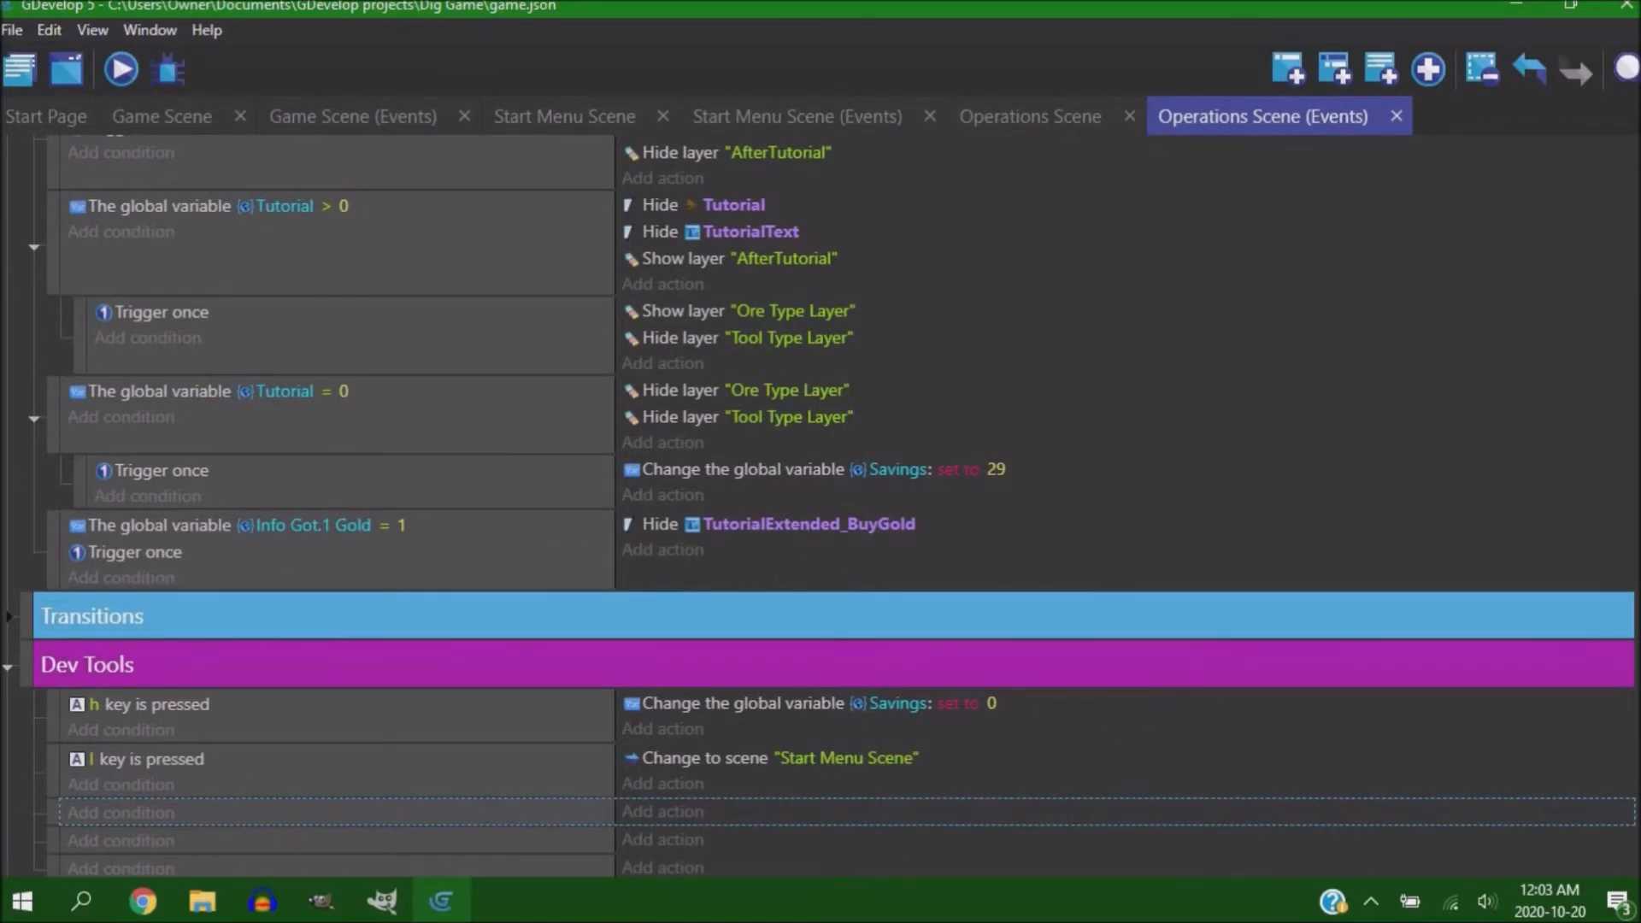
click(350, 116)
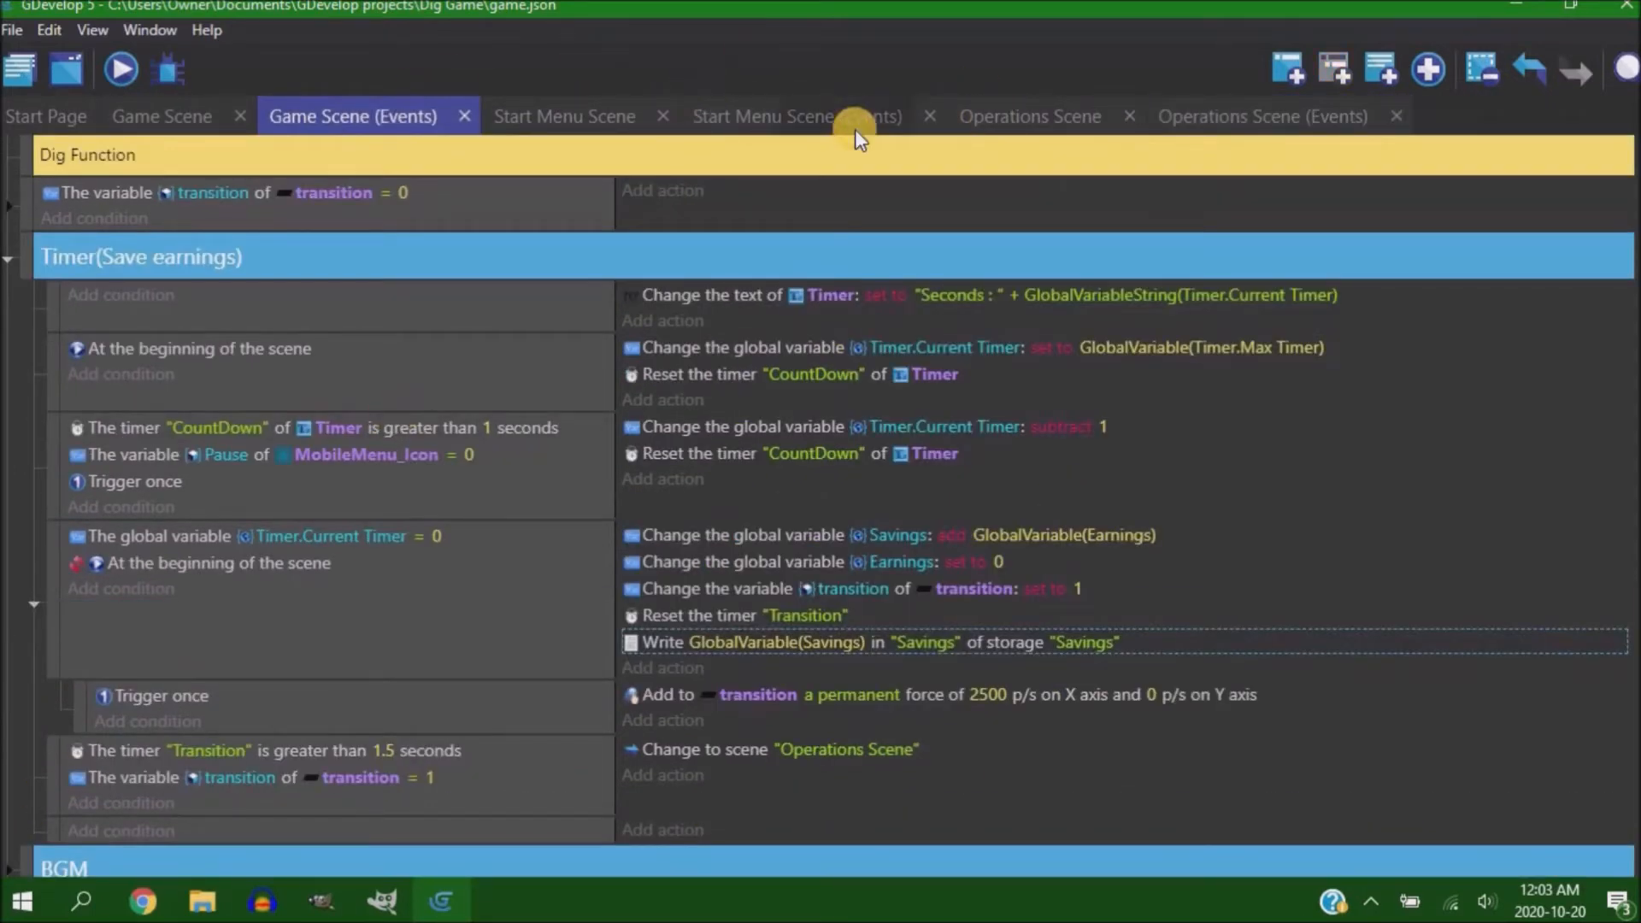
click(797, 116)
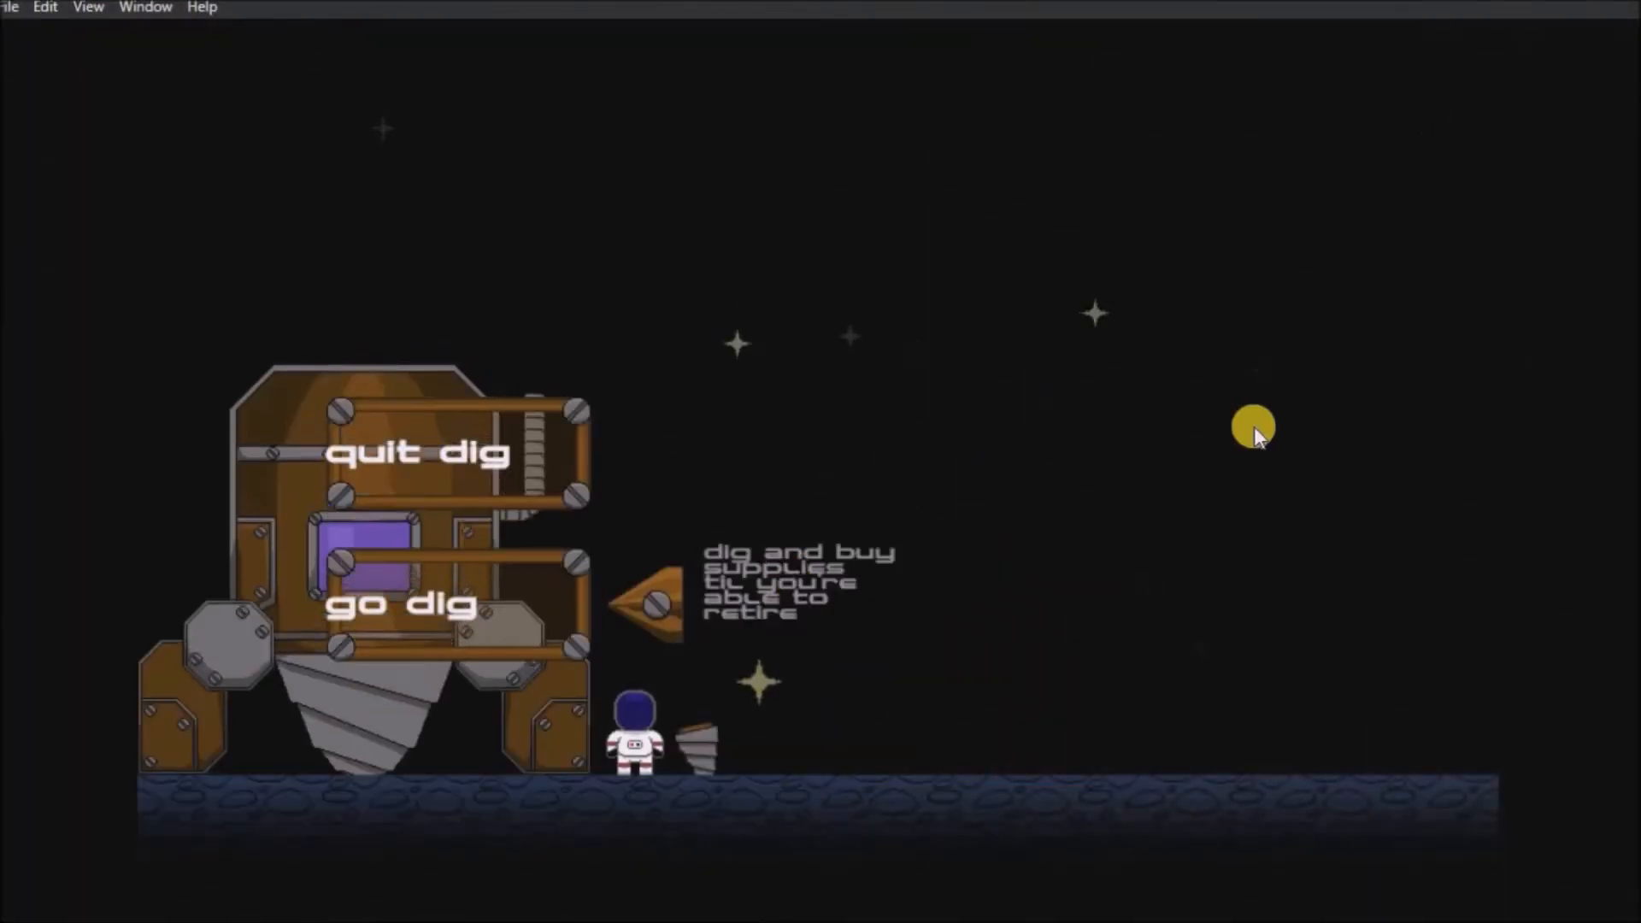
Click through the base screen and shop menus in the preview, then bring the portrait Operations layout into view
click(402, 604)
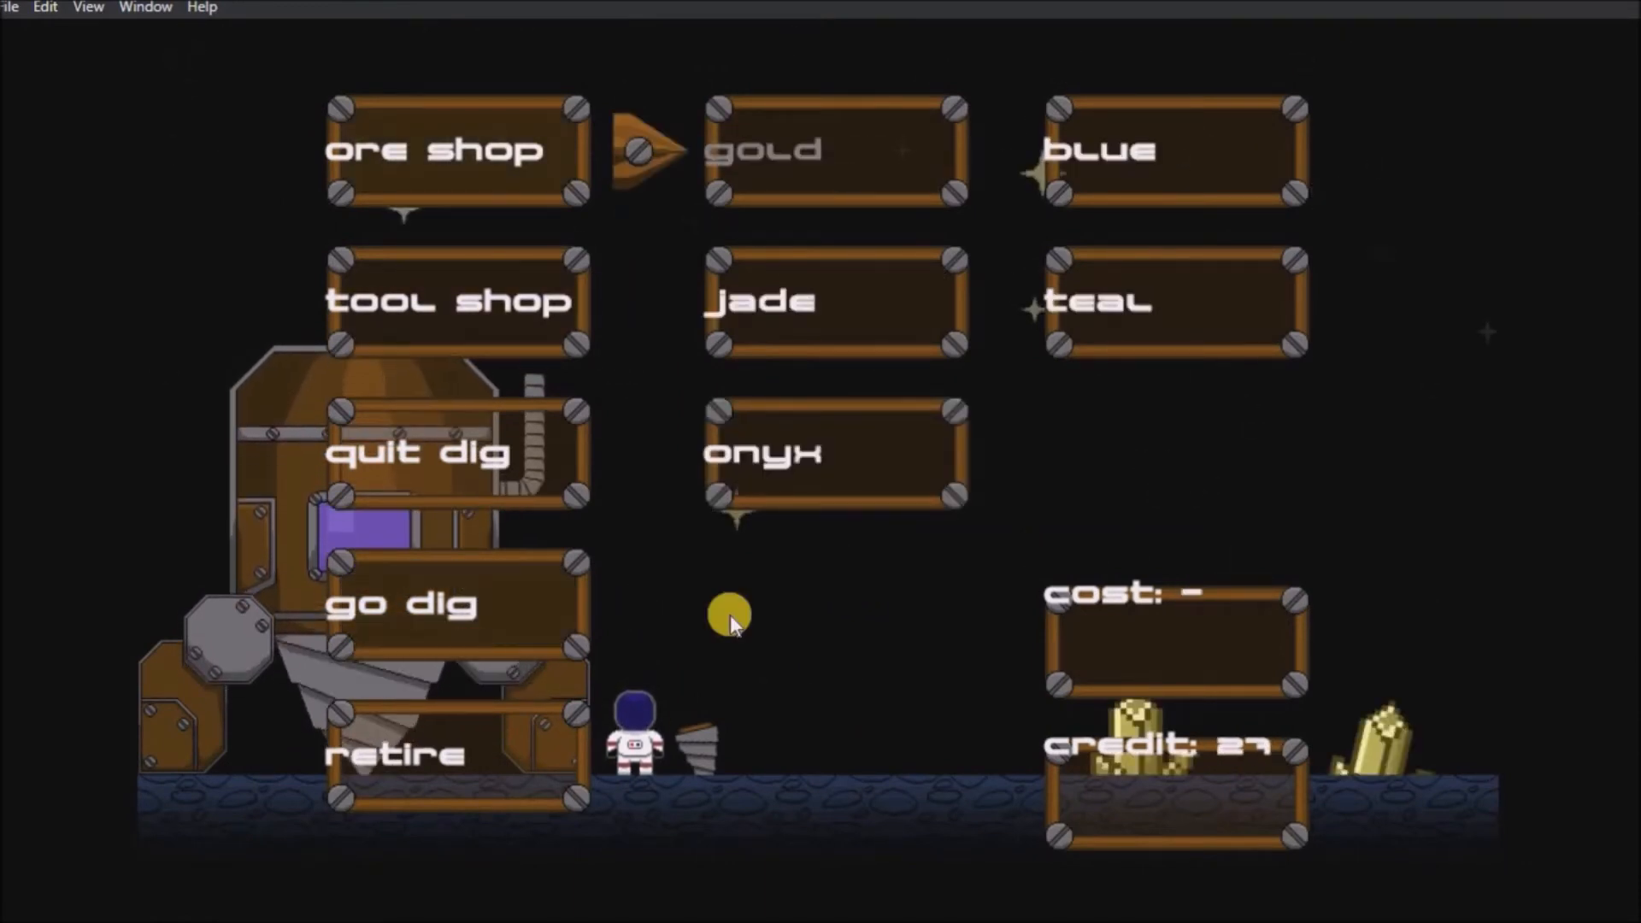
click(401, 603)
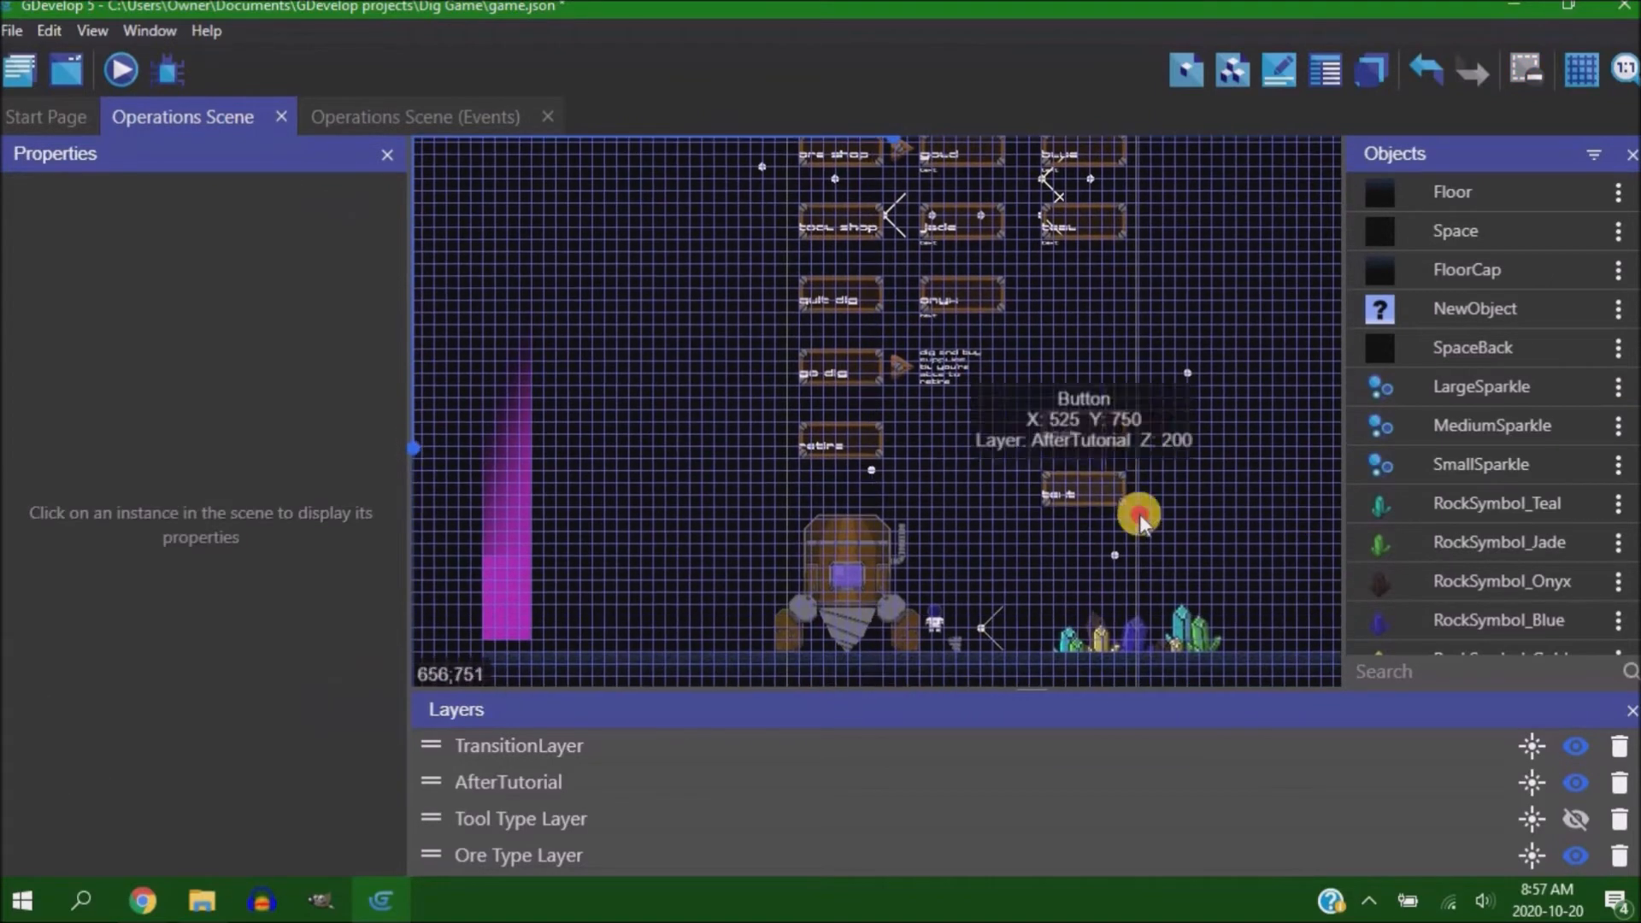
drag(1141, 517, 1266, 400)
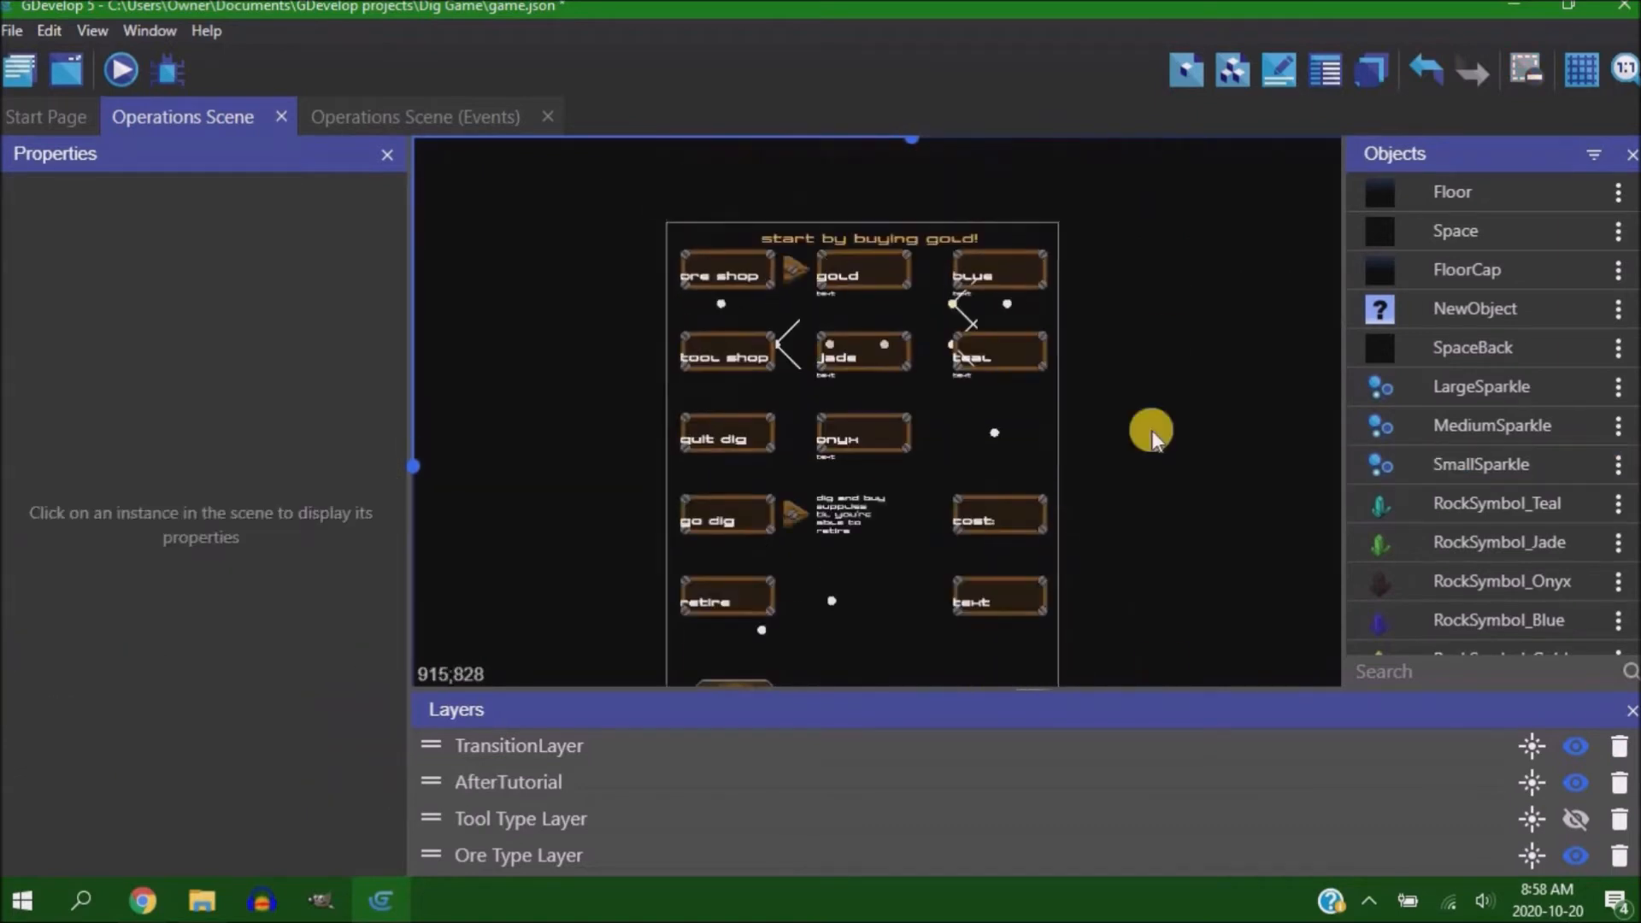
Inspect the SmallSparkle instance below the buttons and launch a preview of the Operations Scene
click(923, 513)
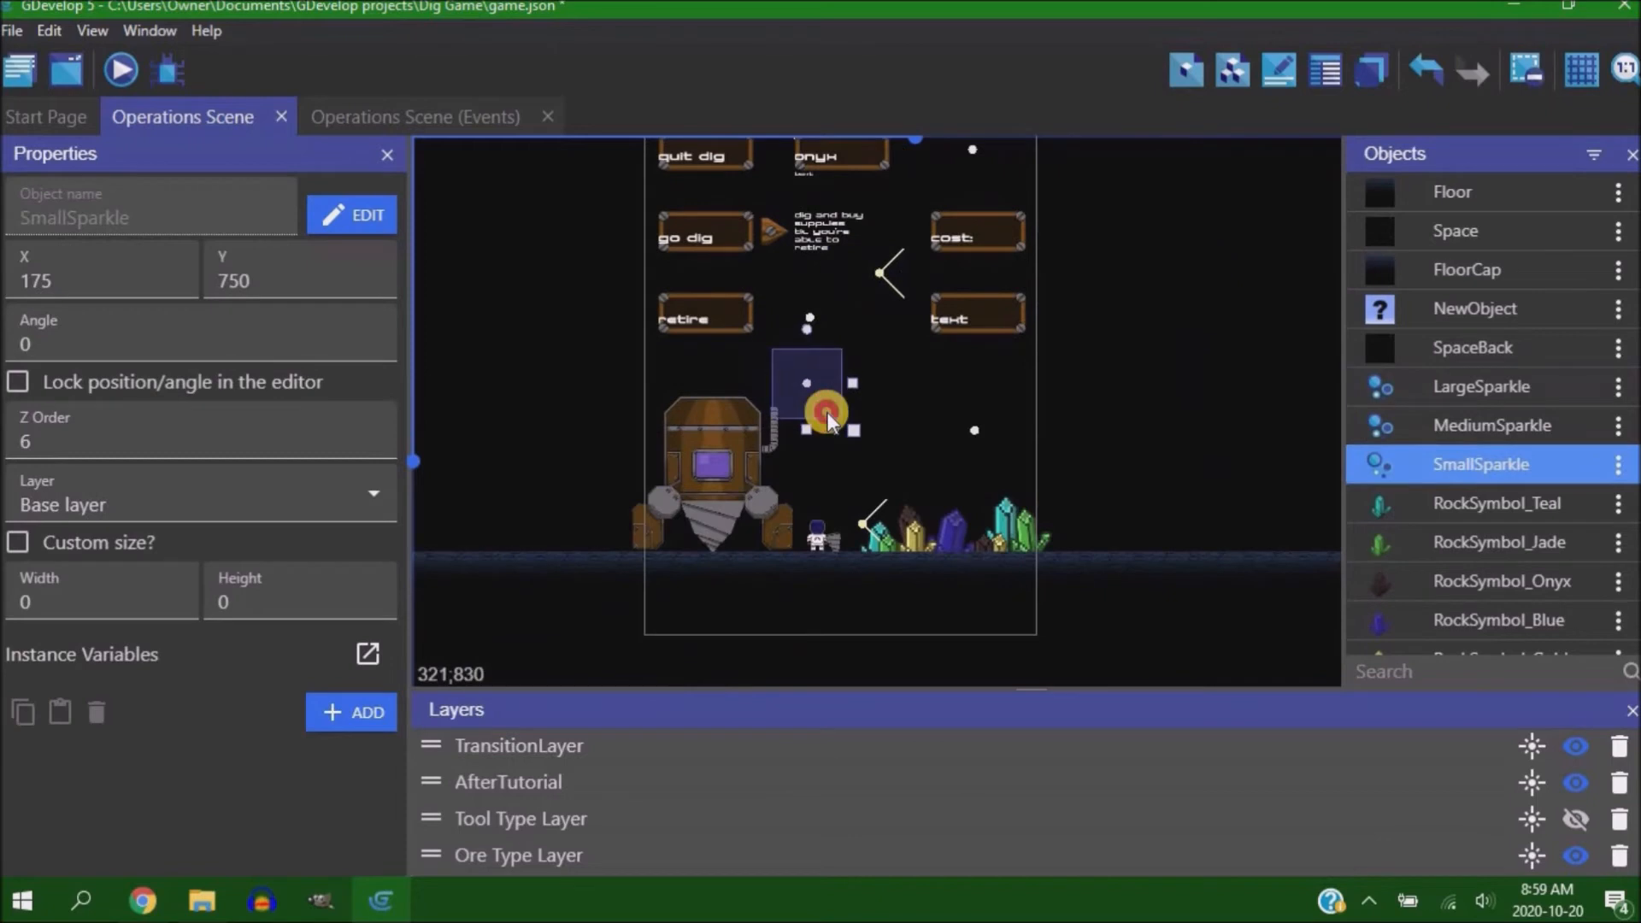
click(119, 70)
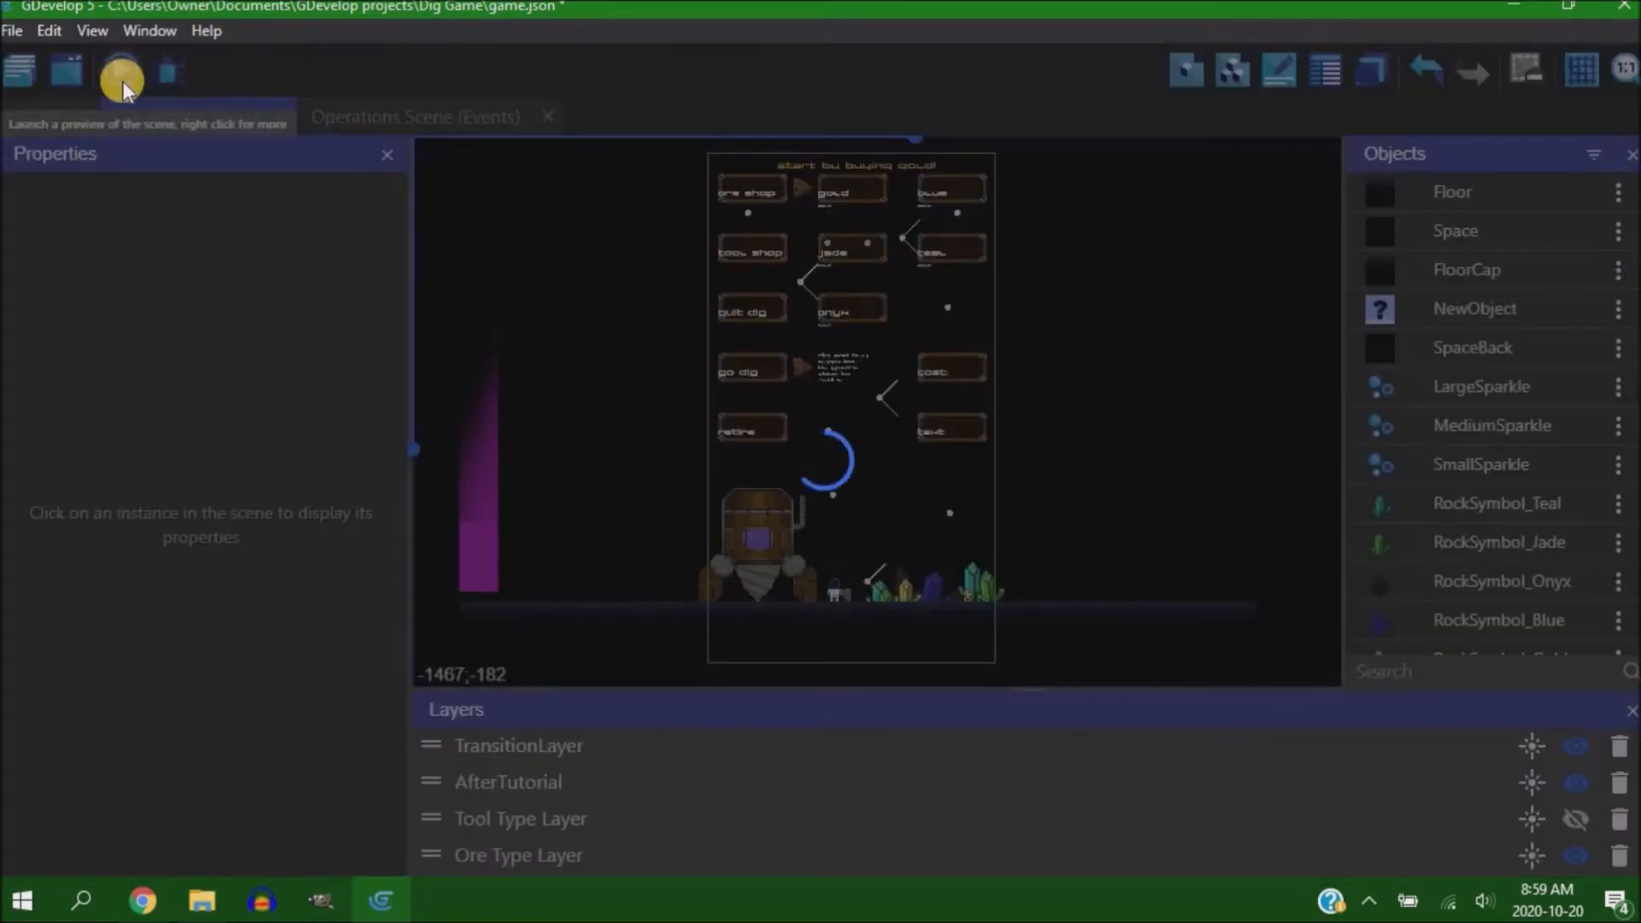
Launch a preview of the Game Scene with its Continue and Back to Base pause menu
click(122, 70)
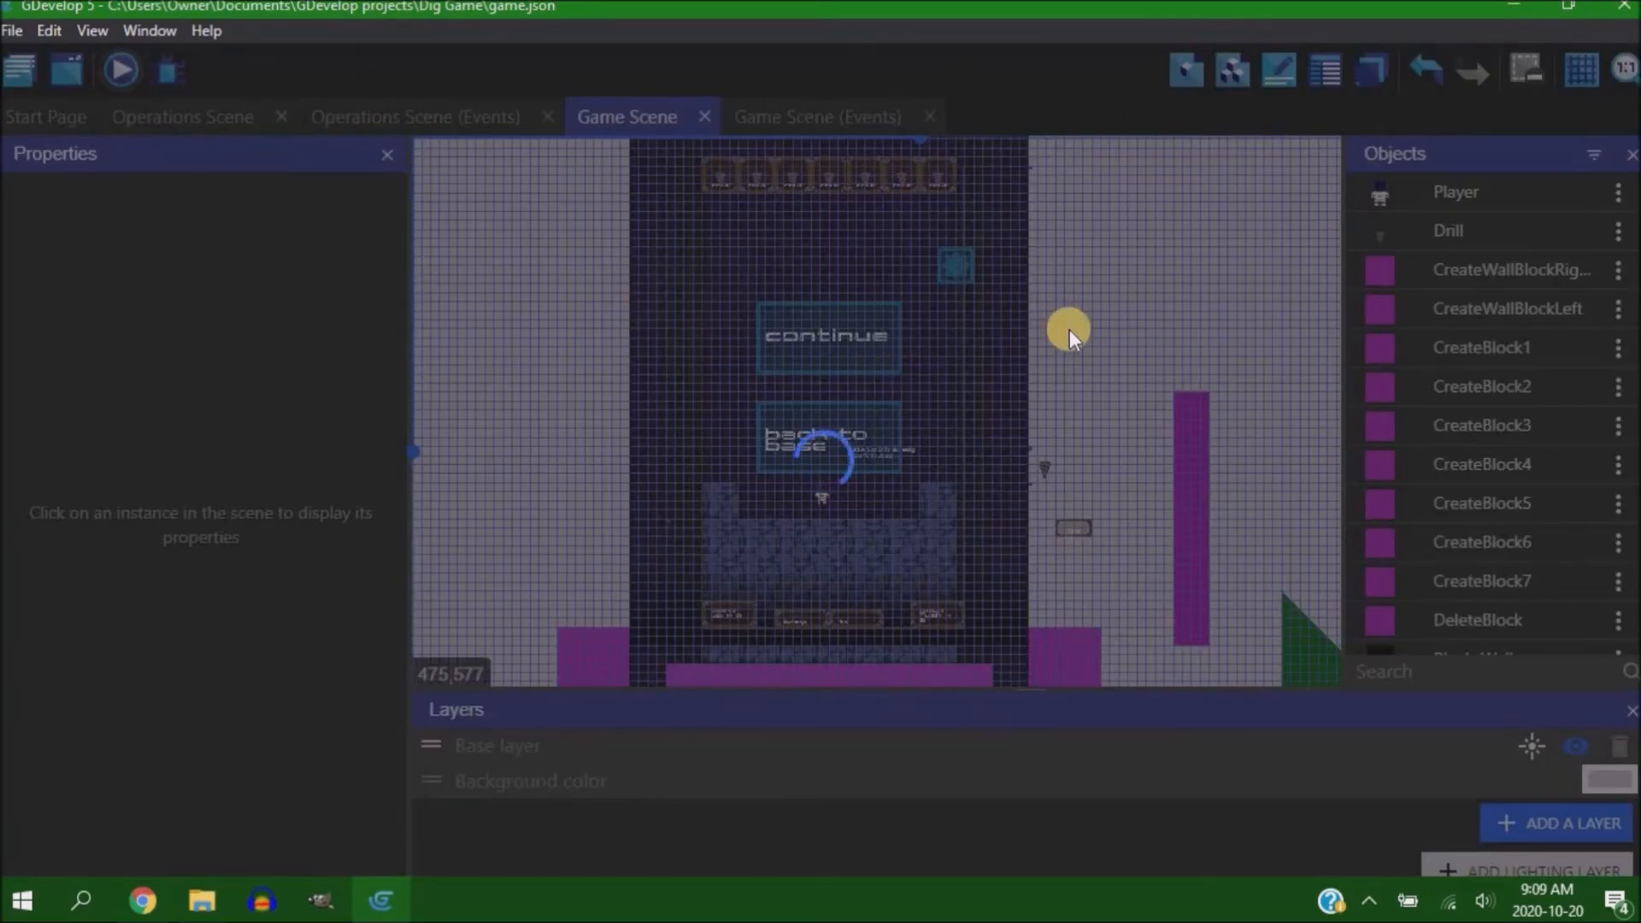
Switch to the Operations Scene events to disable the h/l dev keys and set Info Got.1 Gold to 1
click(119, 70)
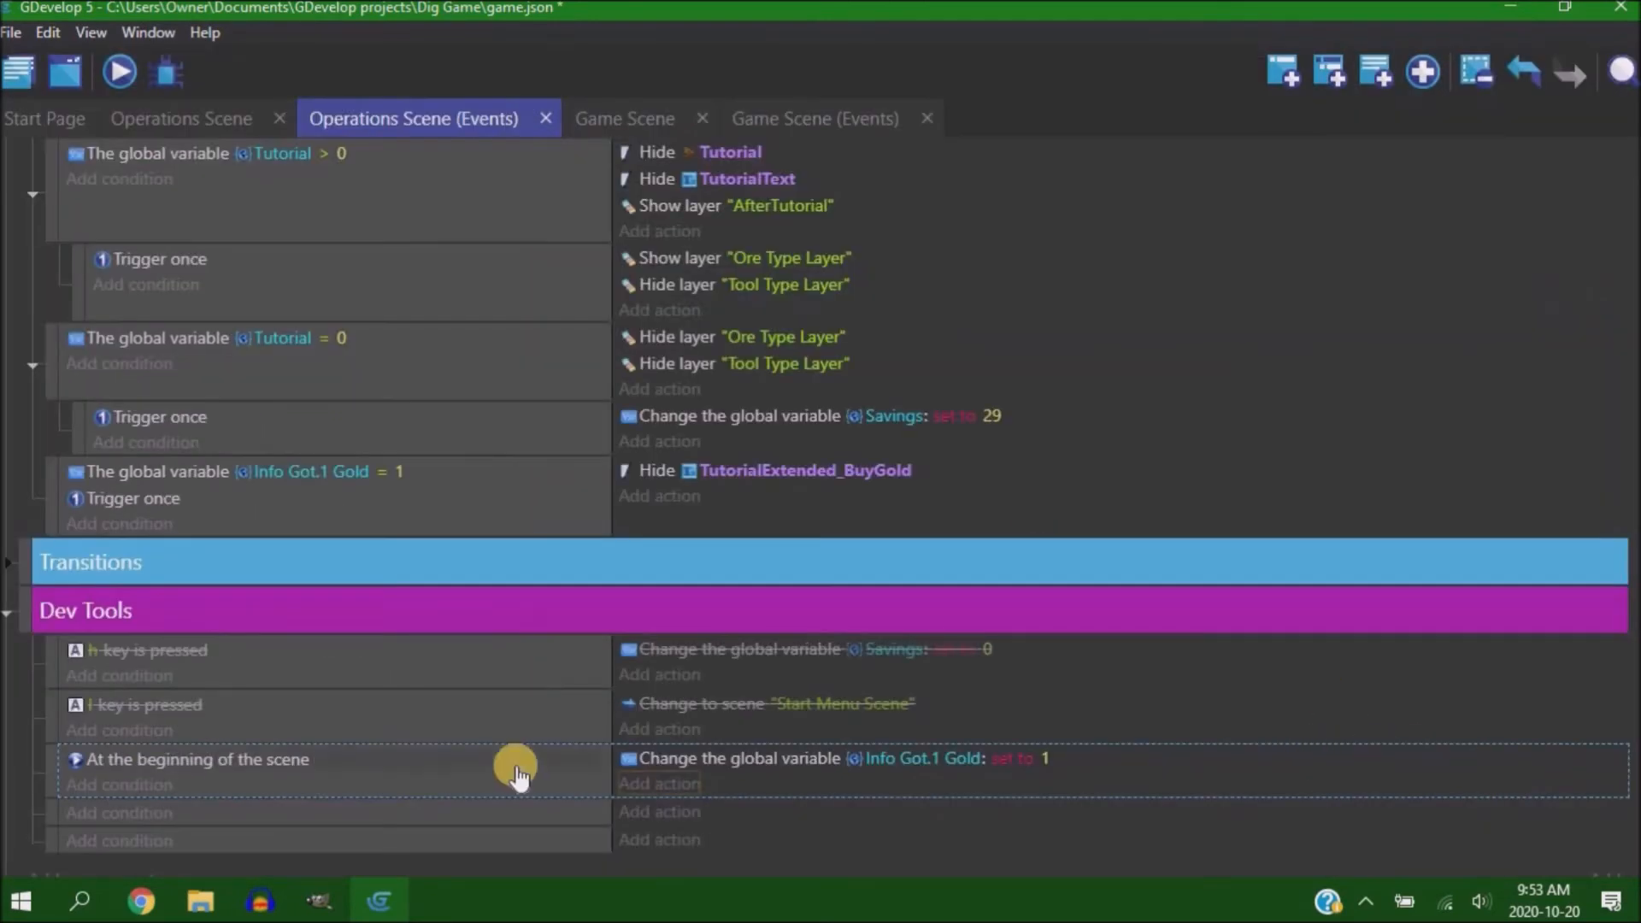
Check the Game Scene dev-tool events, return to its layout and launch a preview
click(813, 118)
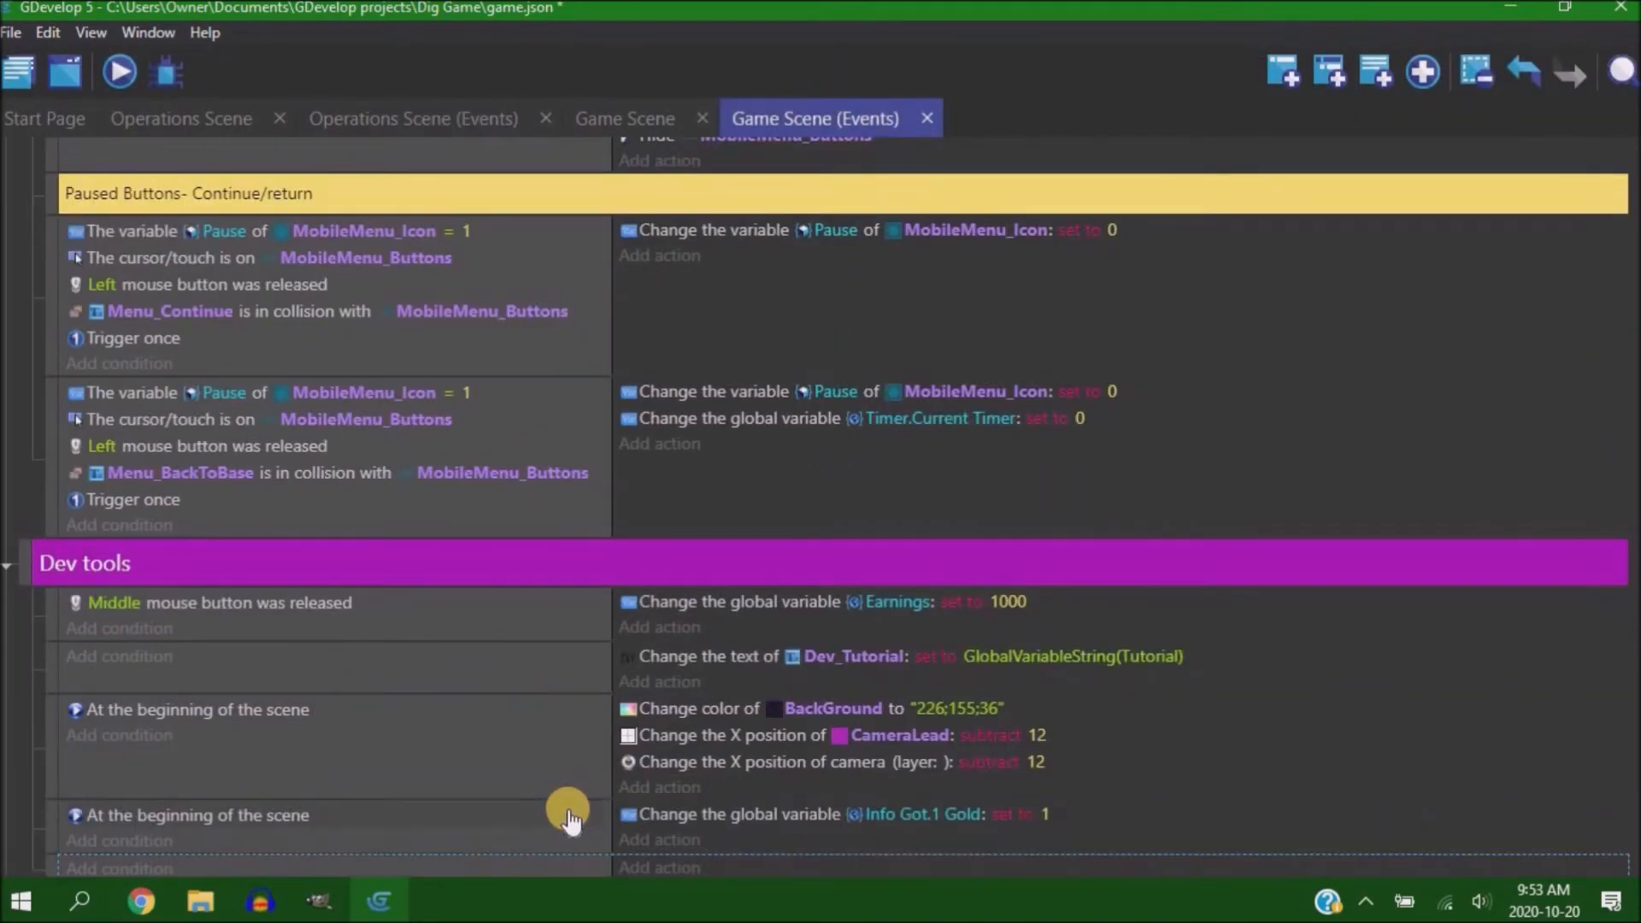
click(625, 118)
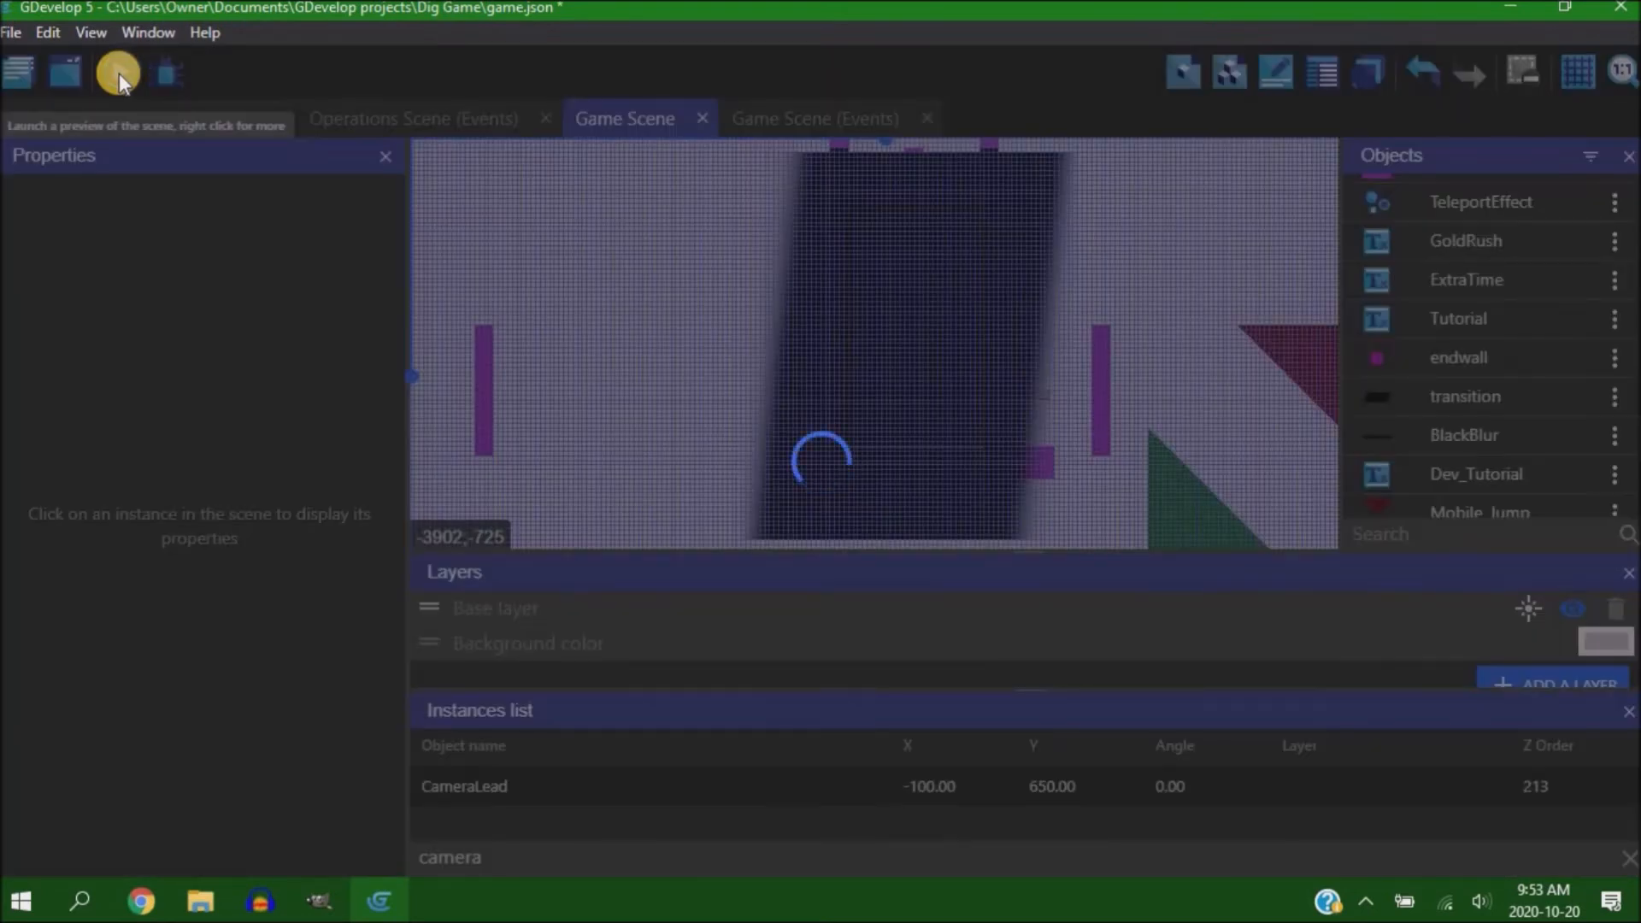
click(116, 71)
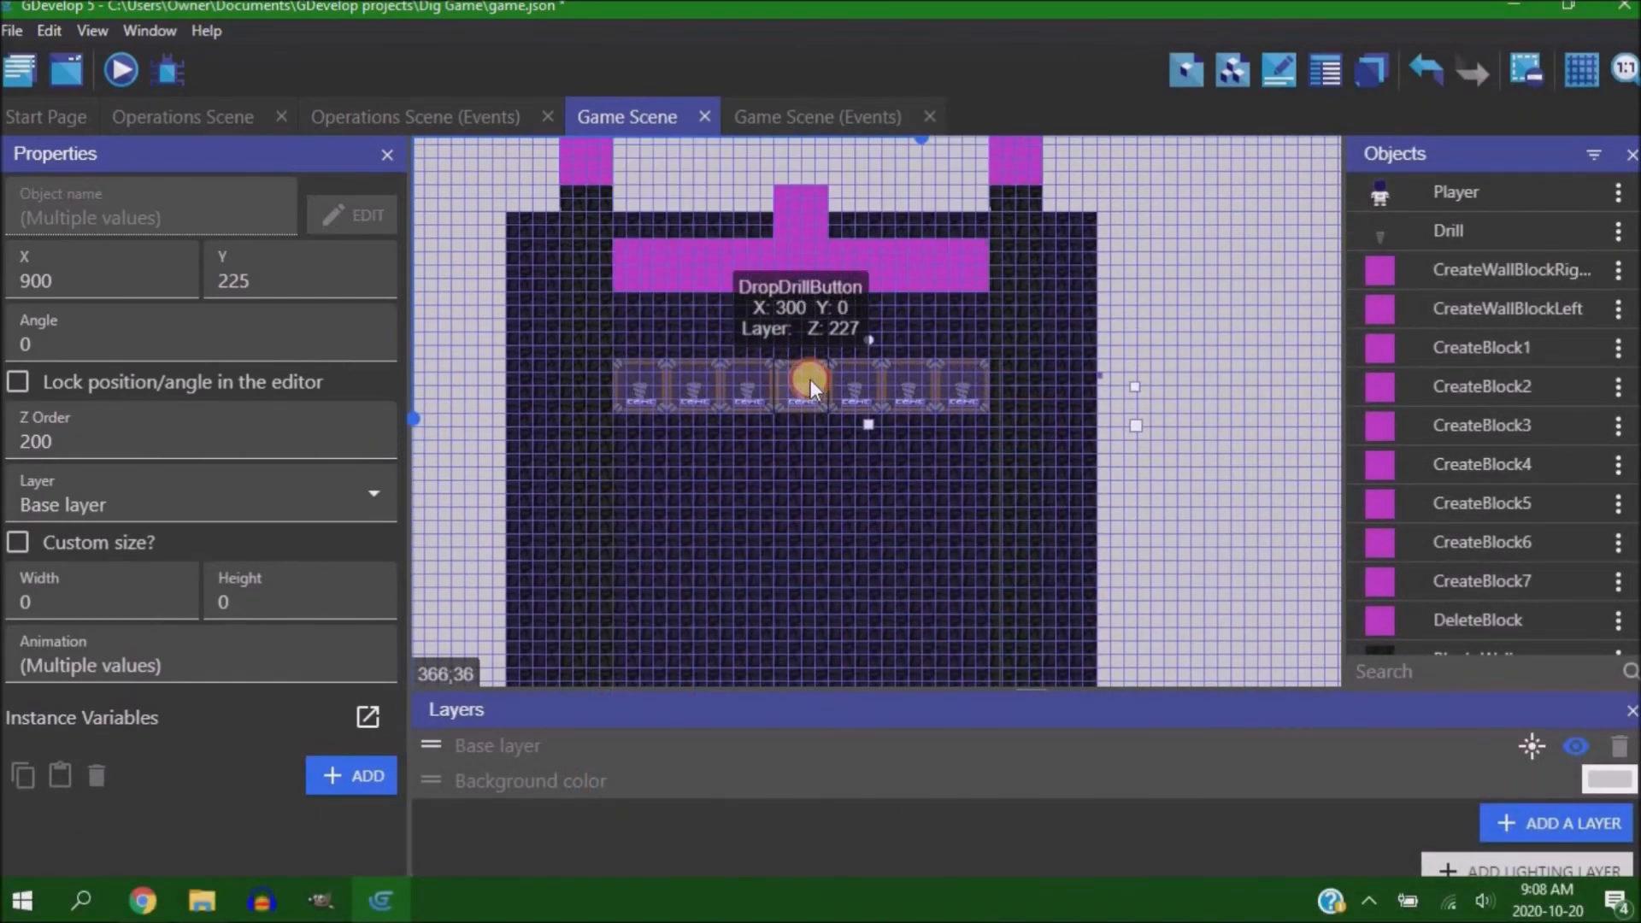
Move the MobileMenu_Buttons frames up to Y 650, above the Back to Base text
click(1240, 466)
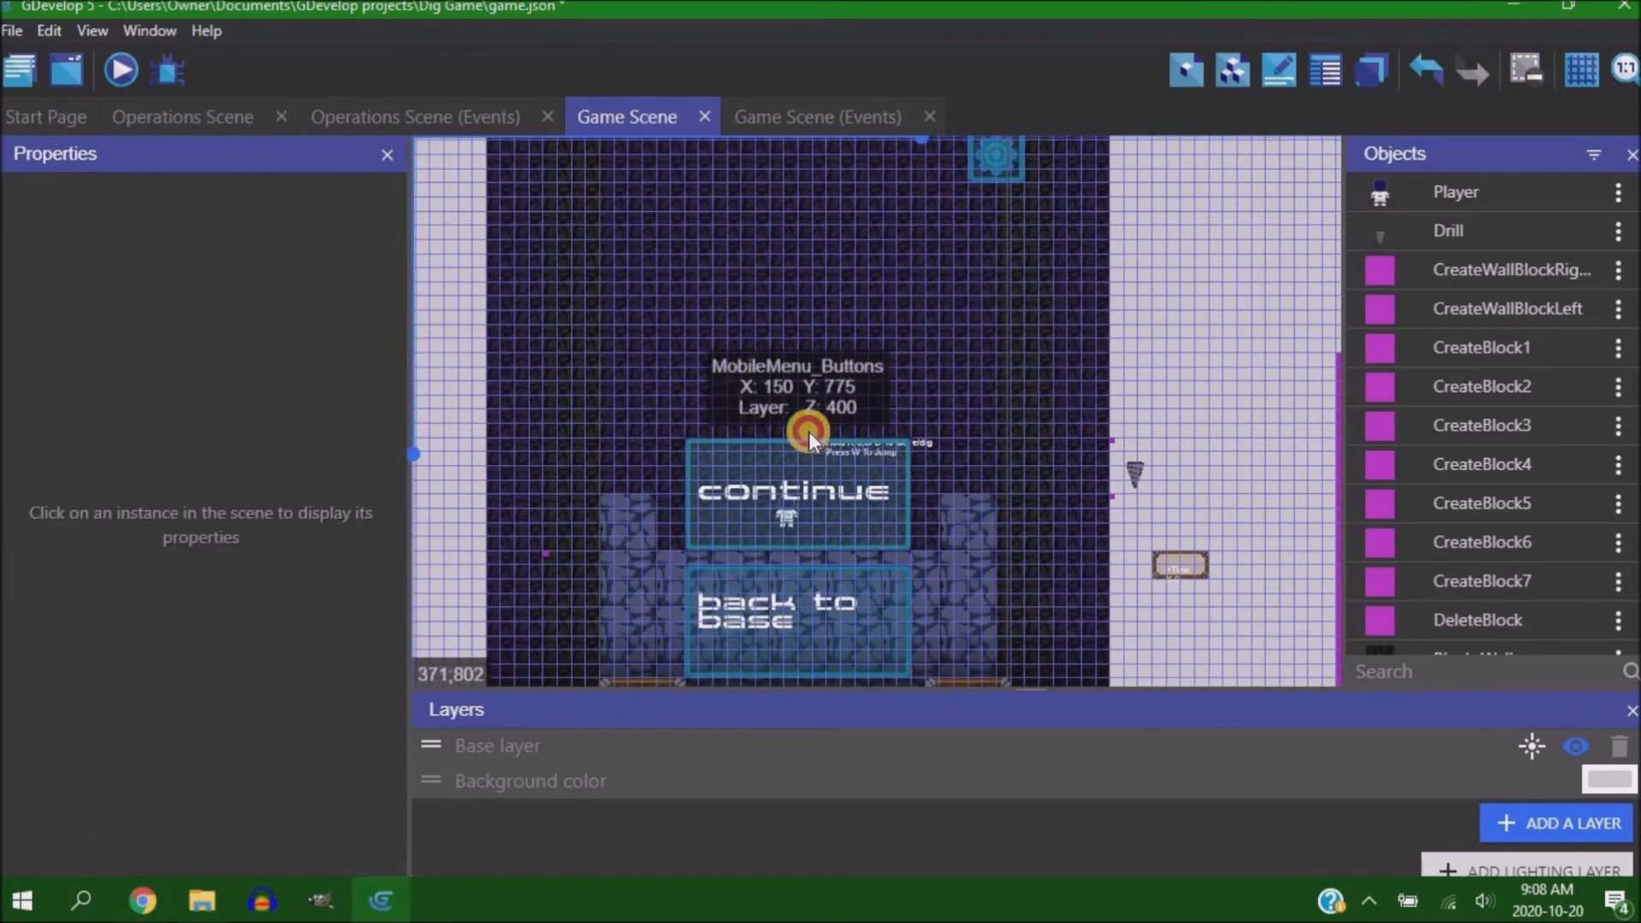
click(775, 617)
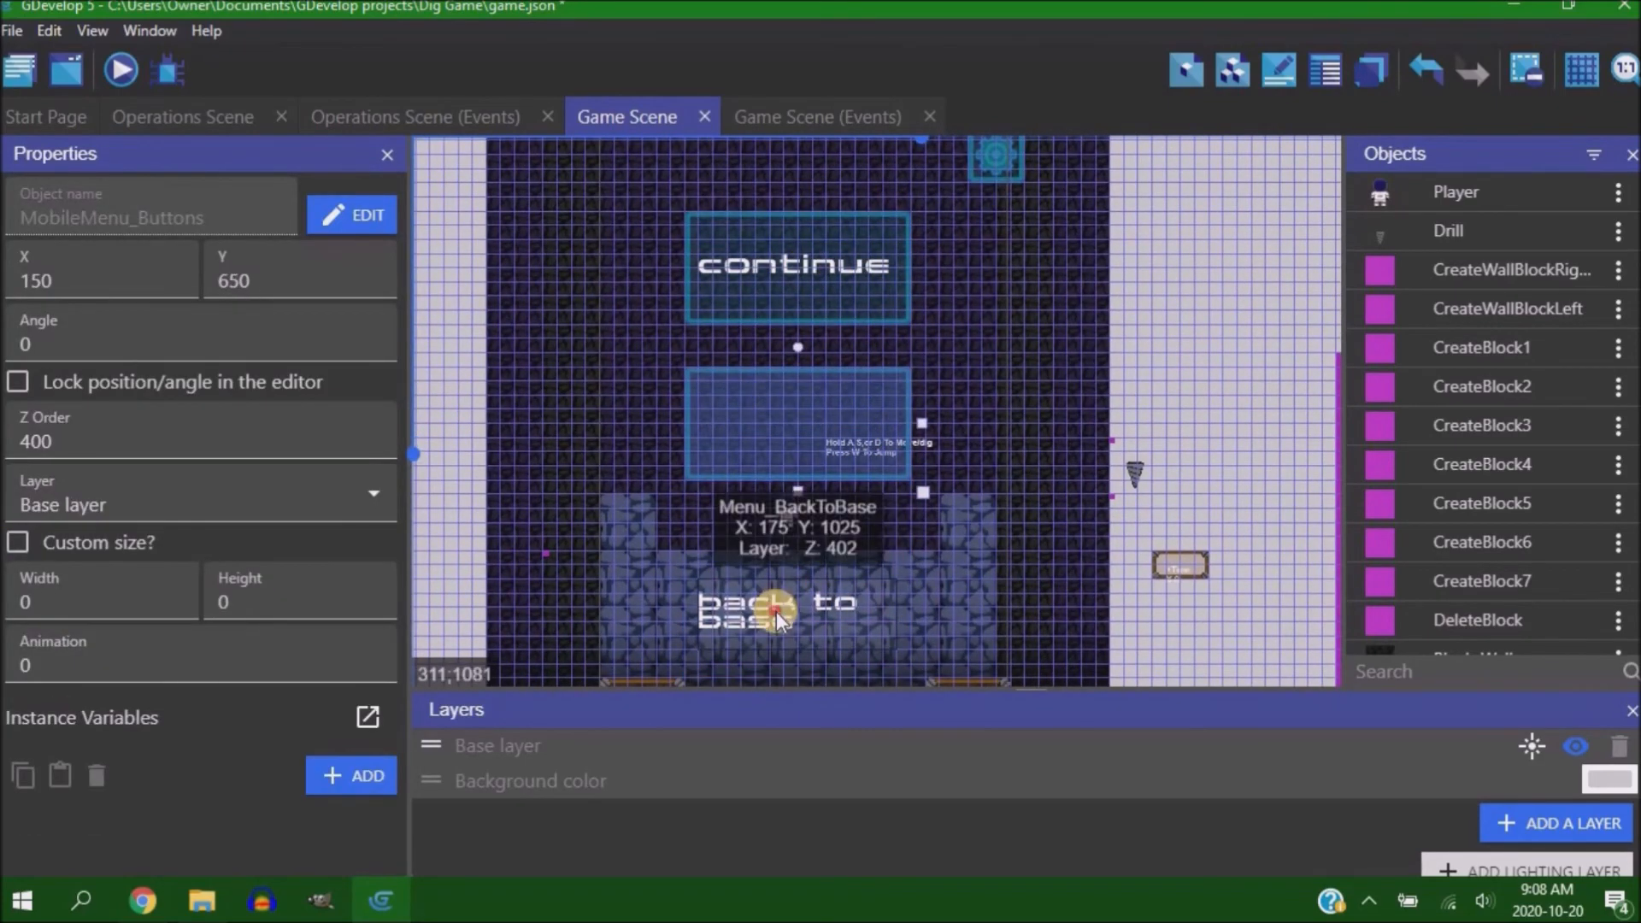